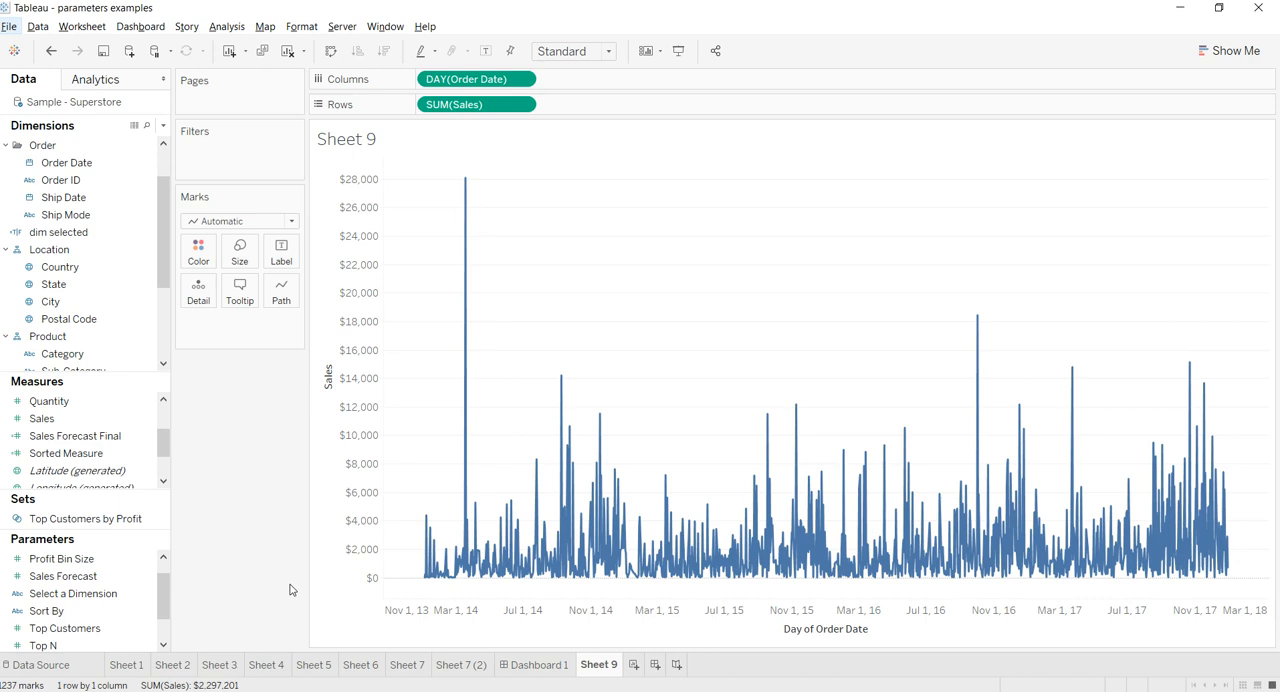
{"action": "mouse_move", "coordinate": [496, 528]}
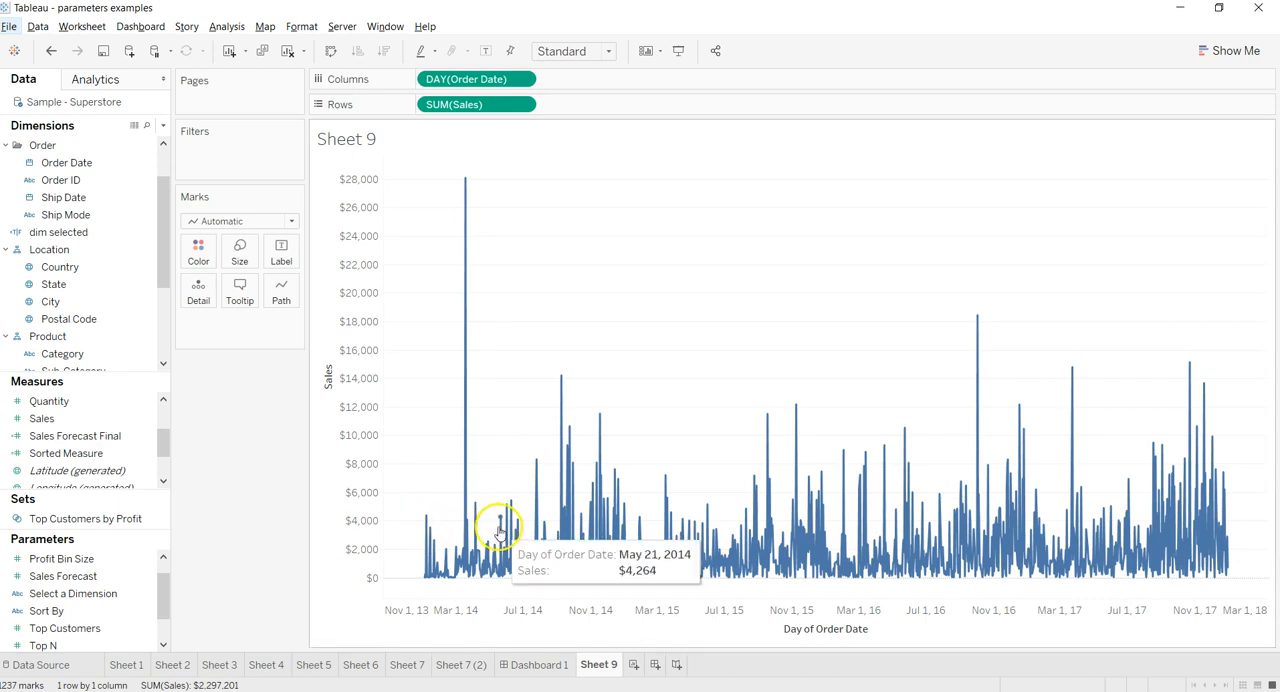
{"action": "mouse_move", "coordinate": [682, 416]}
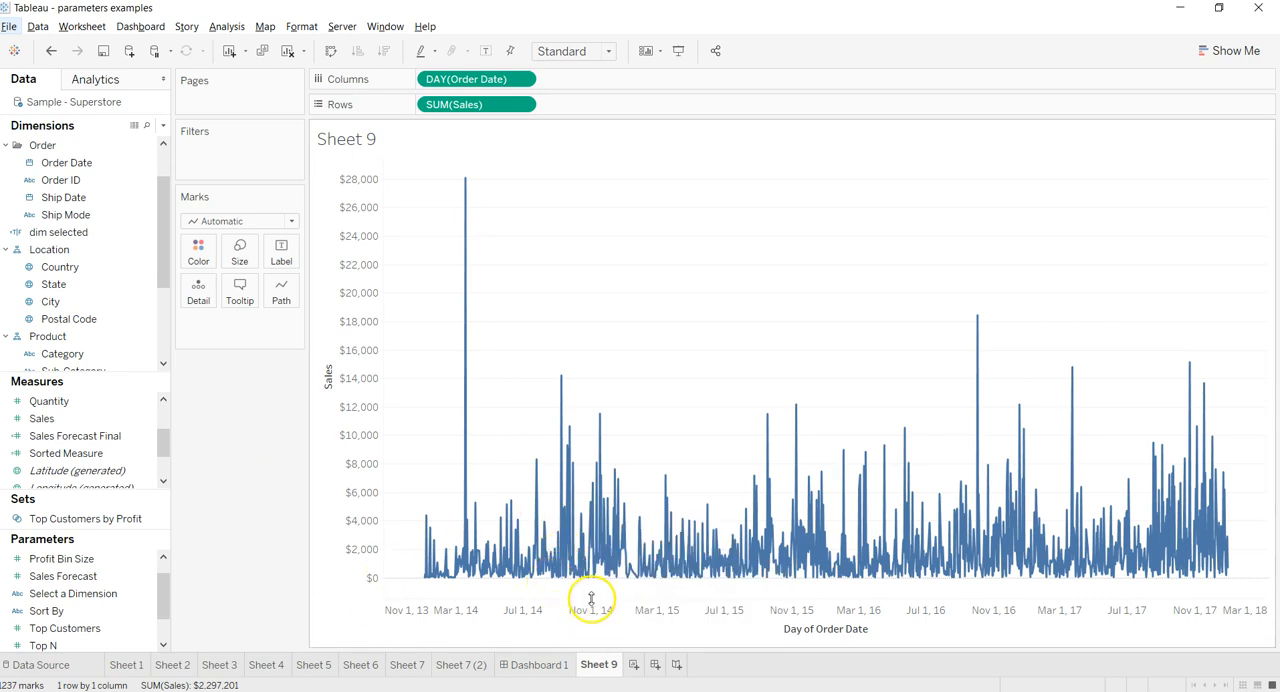
{"action": "mouse_move", "coordinate": [944, 540]}
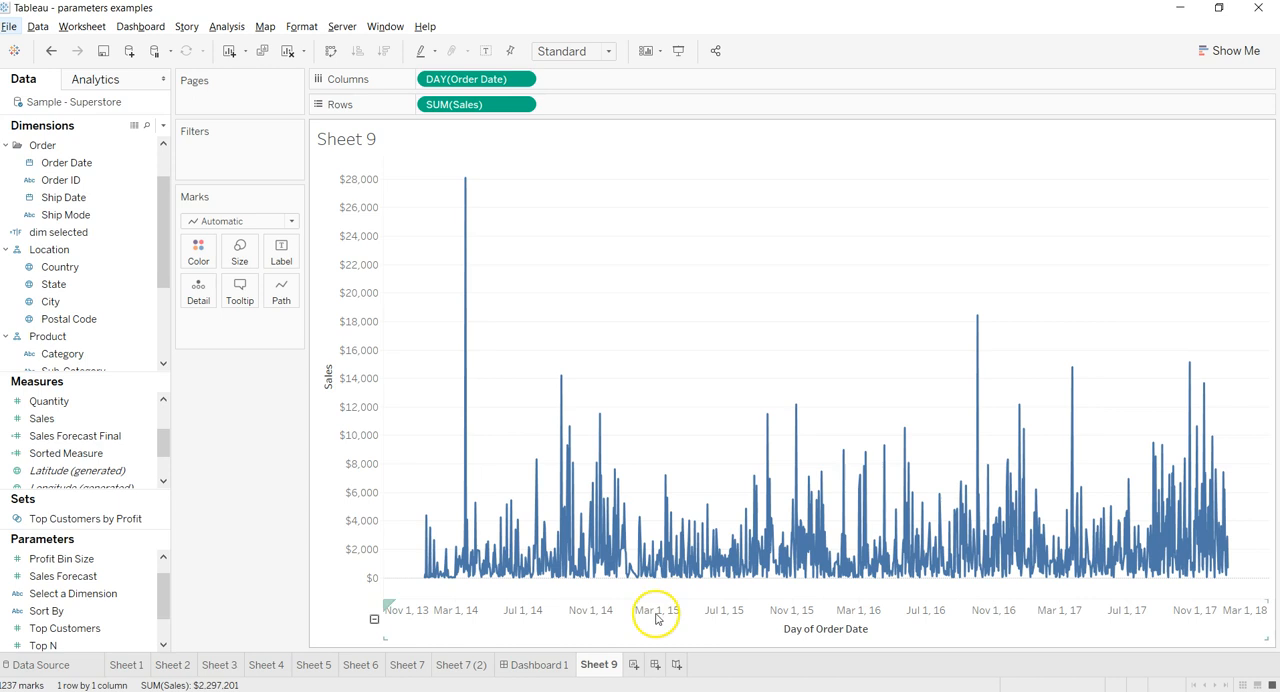
{"action": "mouse_move", "coordinate": [944, 608]}
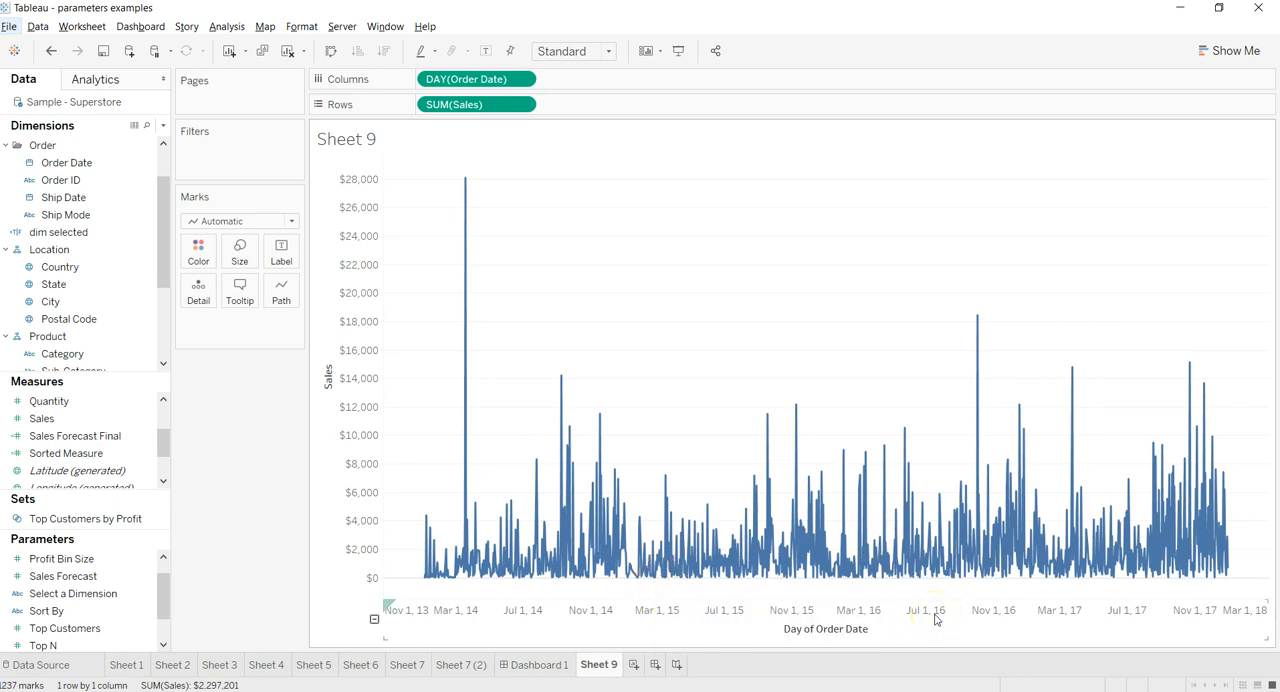
{"action": "mouse_move", "coordinate": [966, 580]}
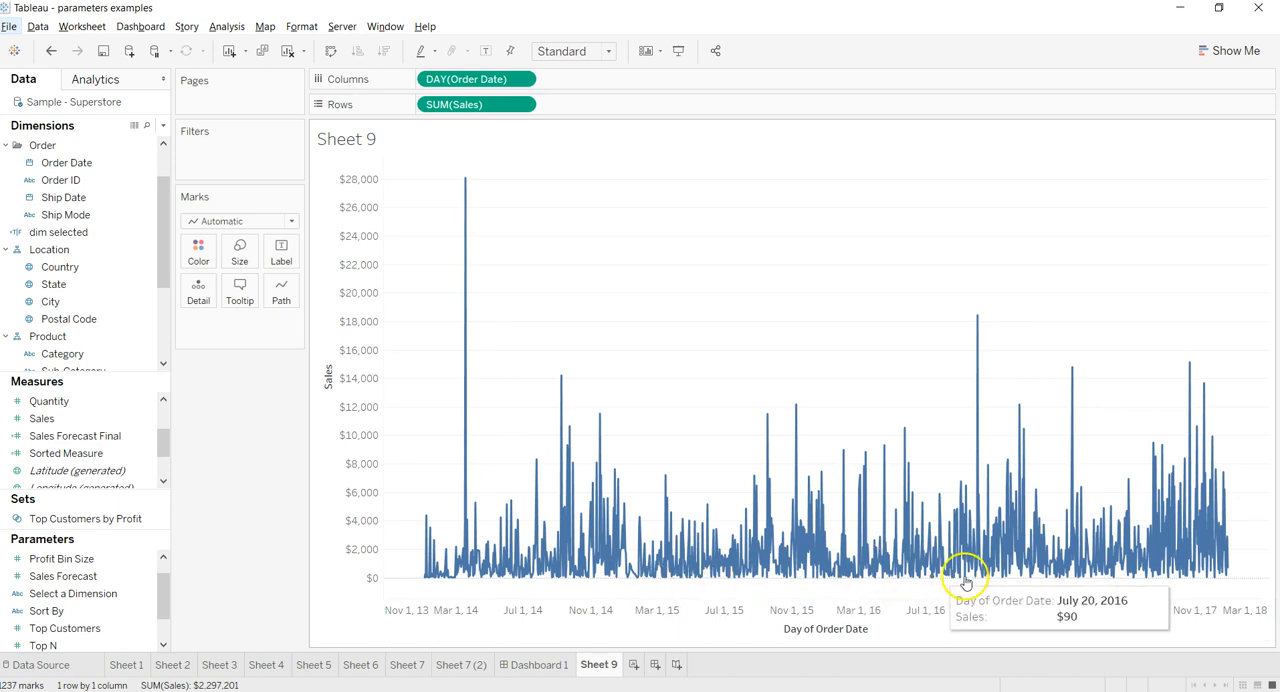
{"action": "mouse_move", "coordinate": [904, 582]}
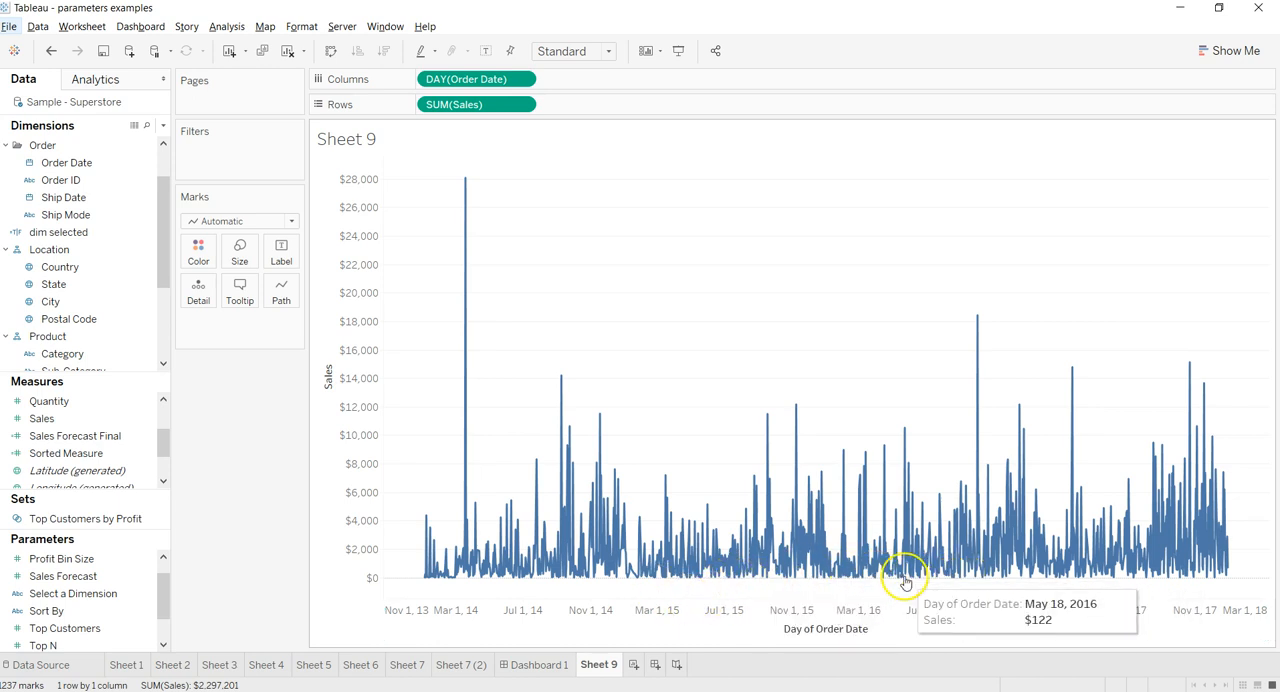
{"action": "mouse_move", "coordinate": [644, 378]}
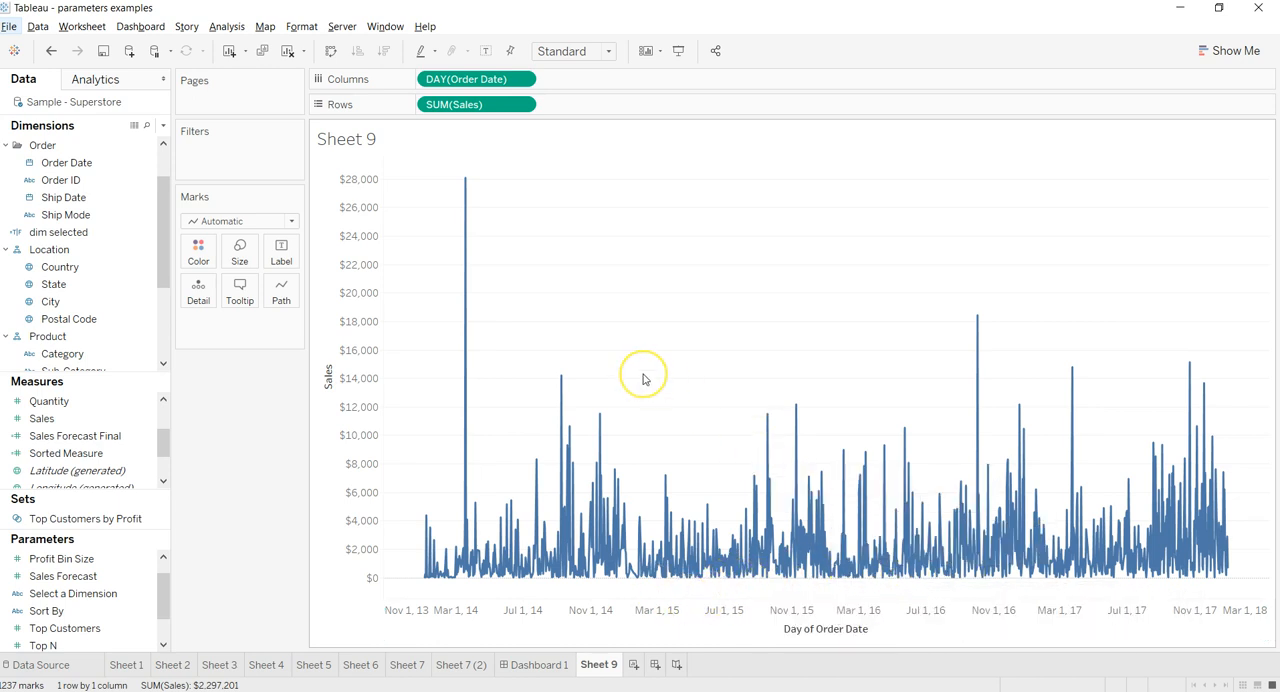
{"action": "mouse_move", "coordinate": [644, 378]}
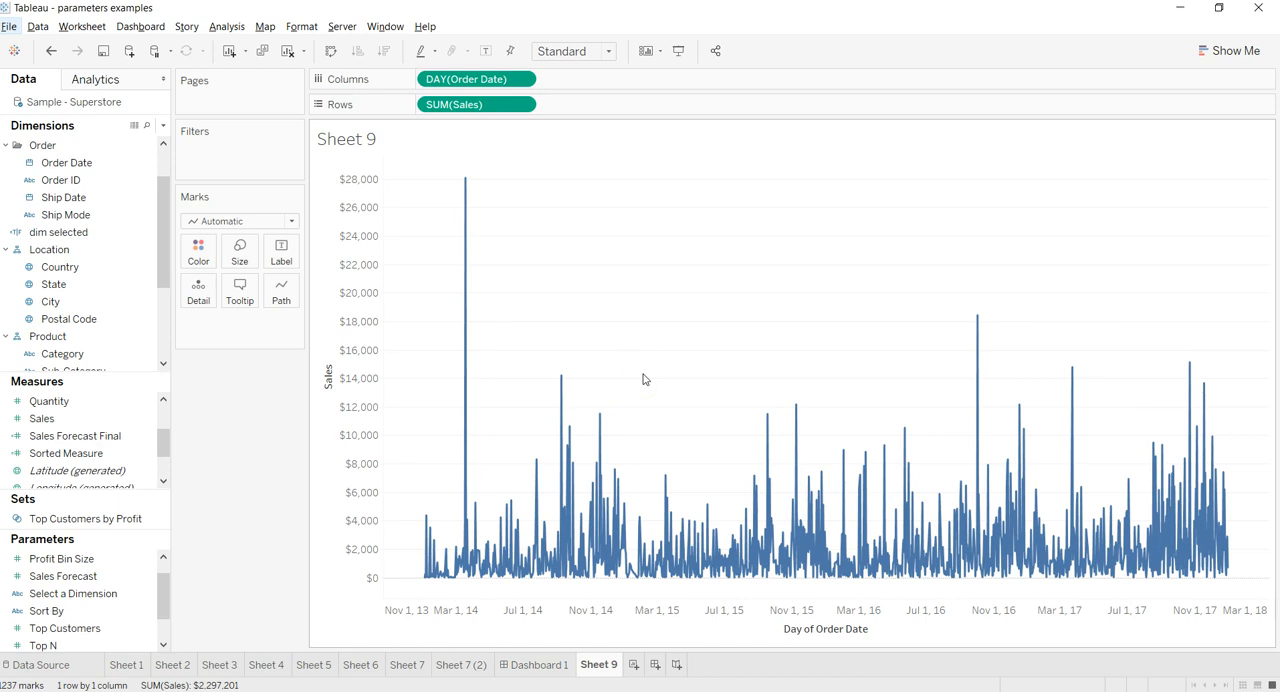
{"action": "mouse_move", "coordinate": [200, 446]}
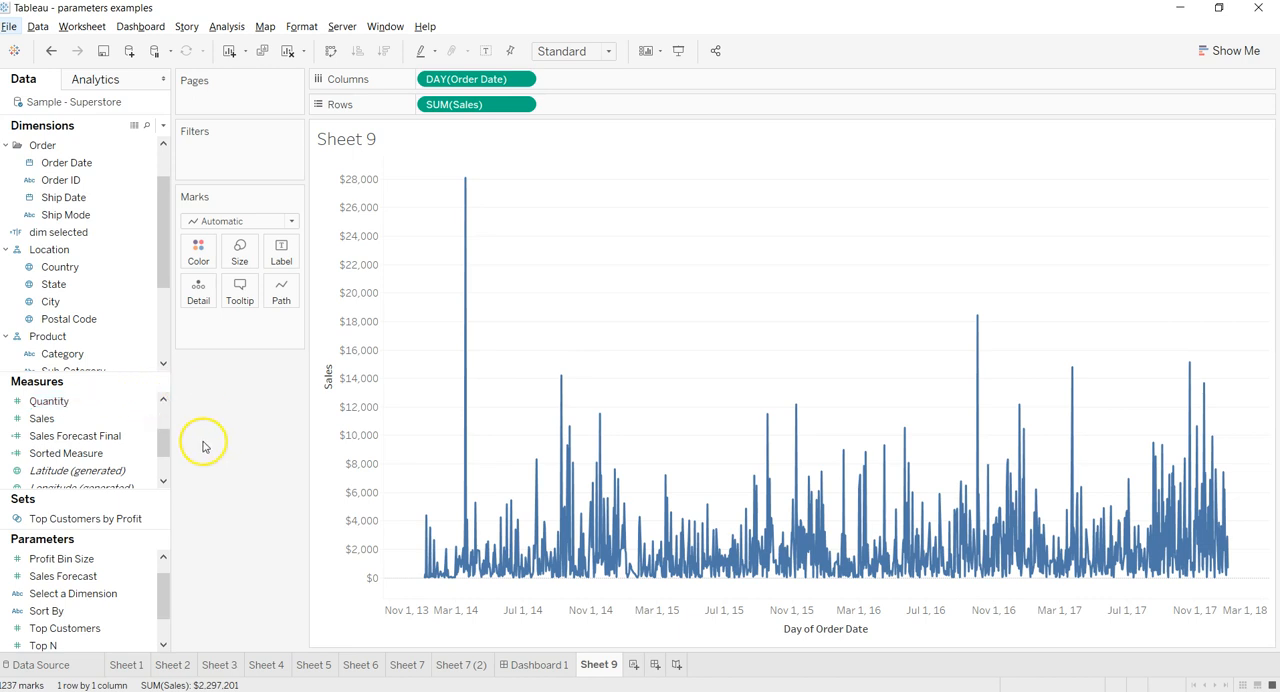
{"action": "mouse_move", "coordinate": [216, 406]}
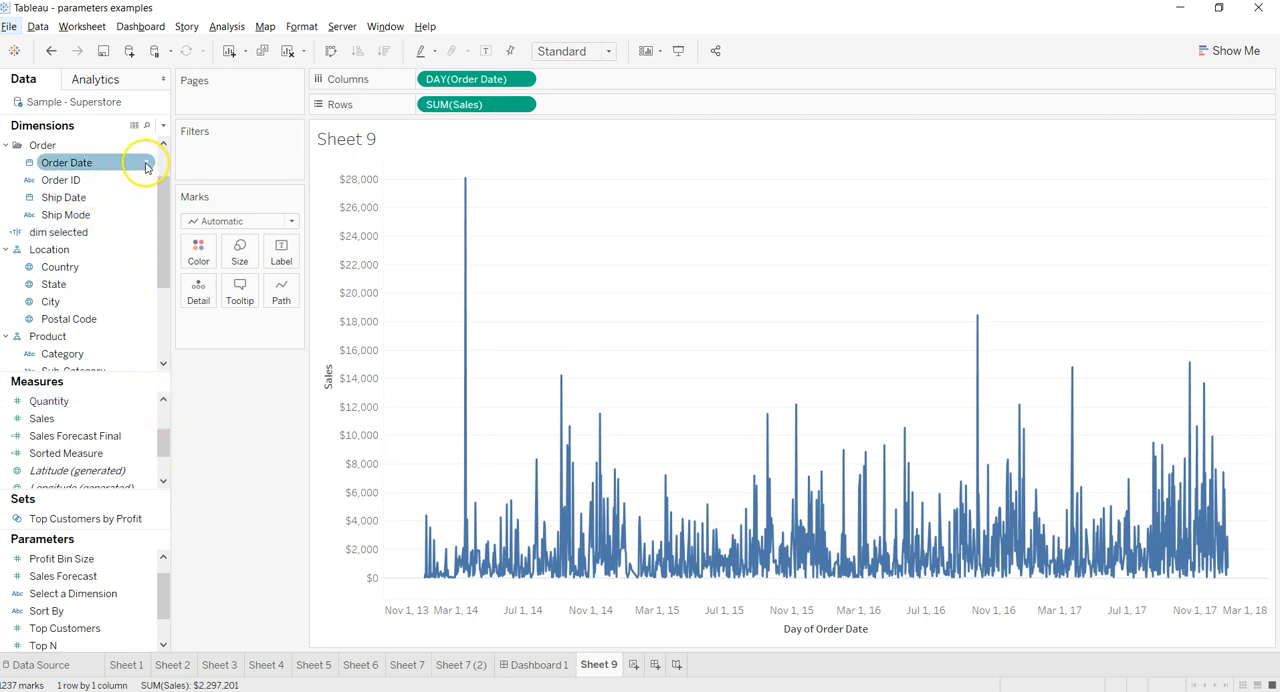
Create a Start Date date parameter from Order Date with all values allowed
{"action": "left_click", "coordinate": [68, 162]}
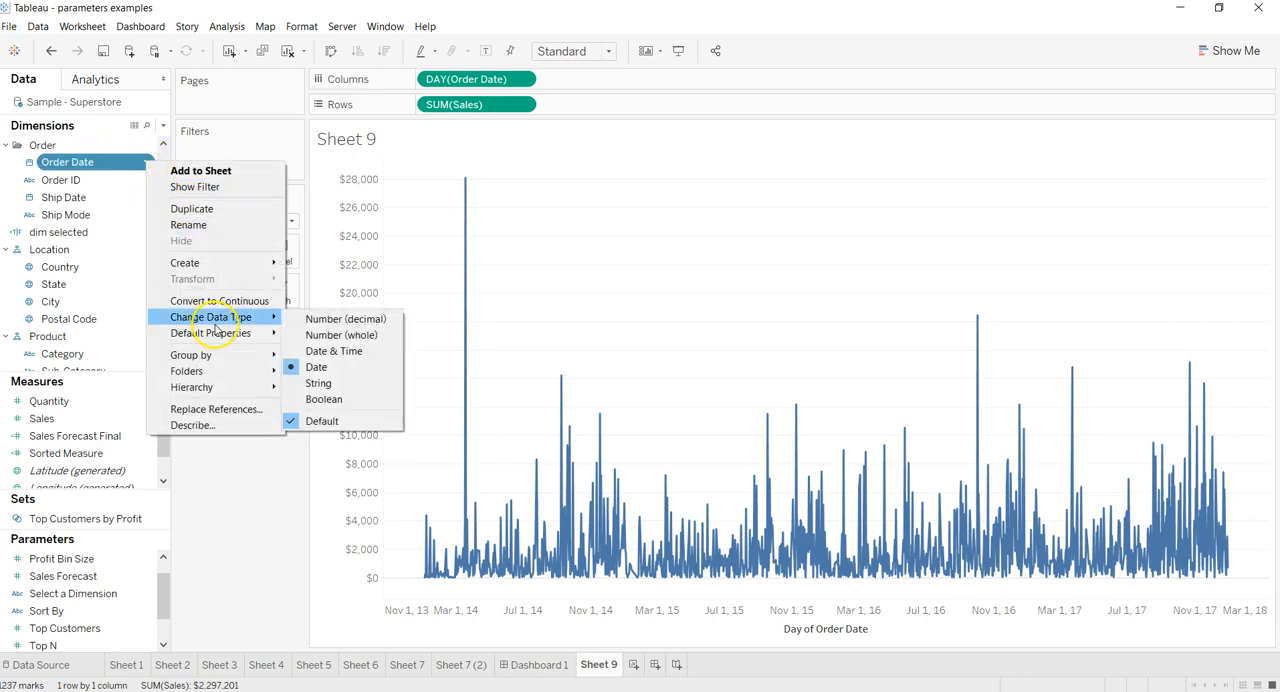
{"action": "mouse_move", "coordinate": [184, 262]}
{"action": "type", "text": "Start"}
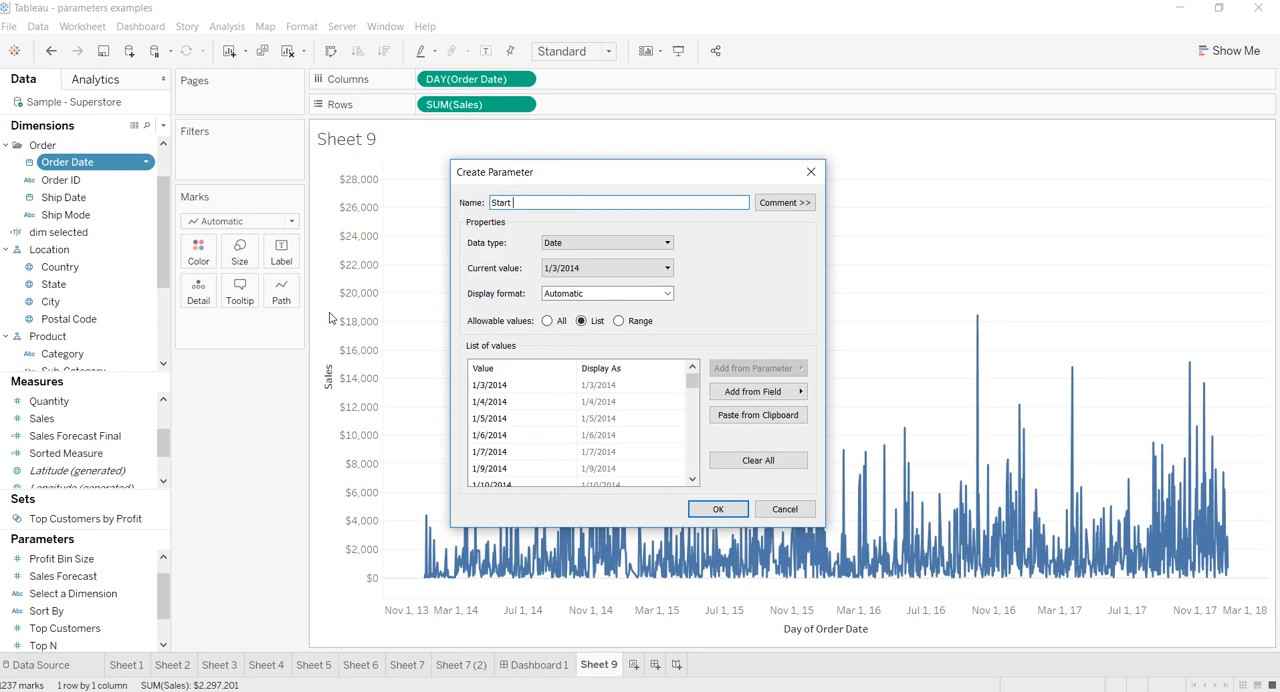
{"action": "left_click", "coordinate": [548, 320]}
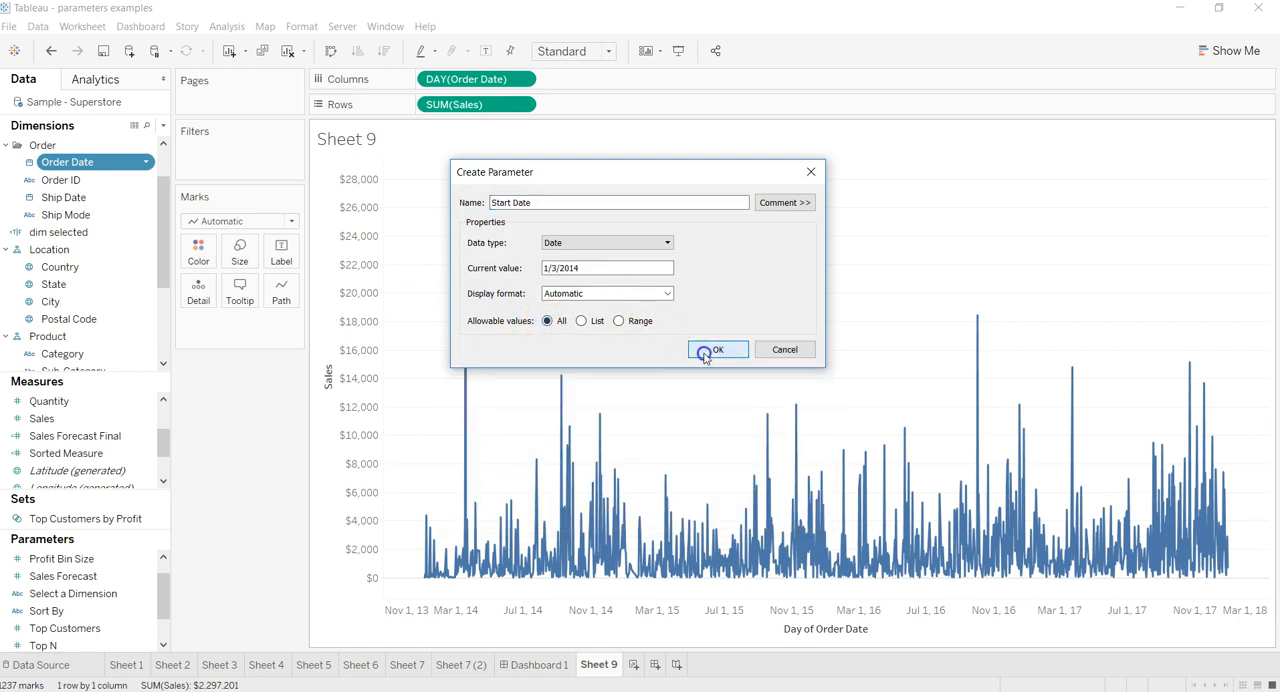
{"action": "left_click", "coordinate": [716, 348]}
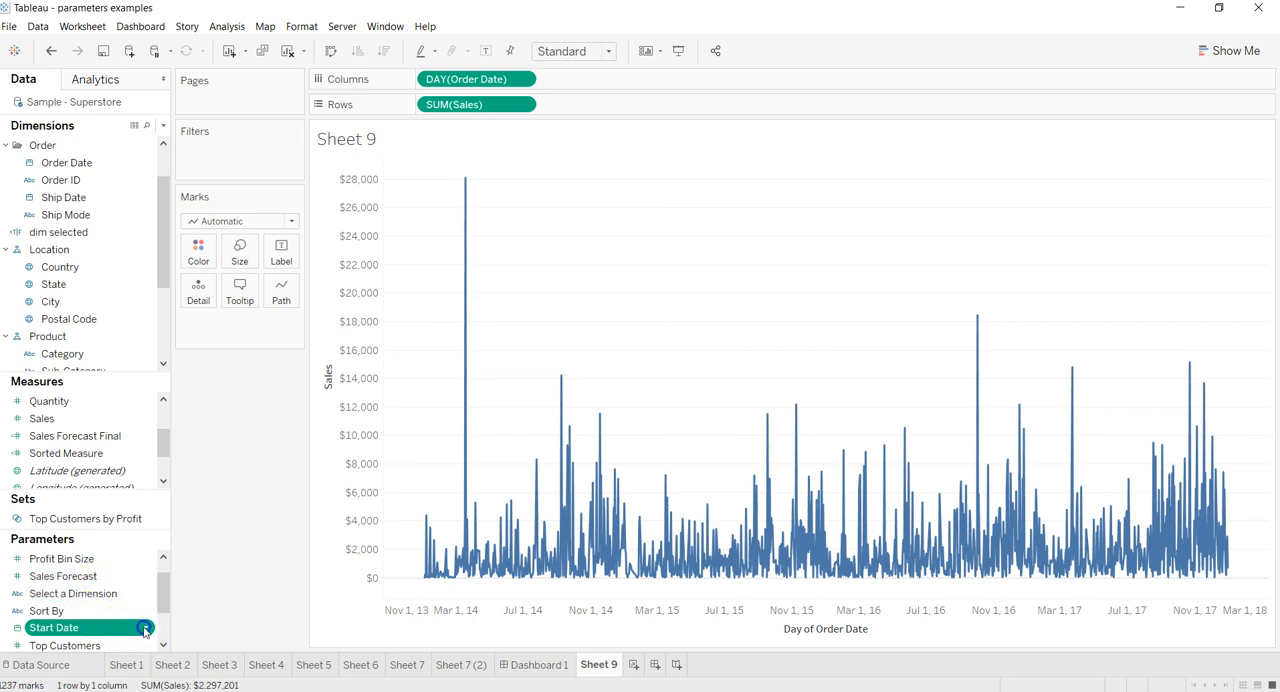
Show the Start Date parameter control beside the sales chart
{"action": "right_click", "coordinate": [54, 628]}
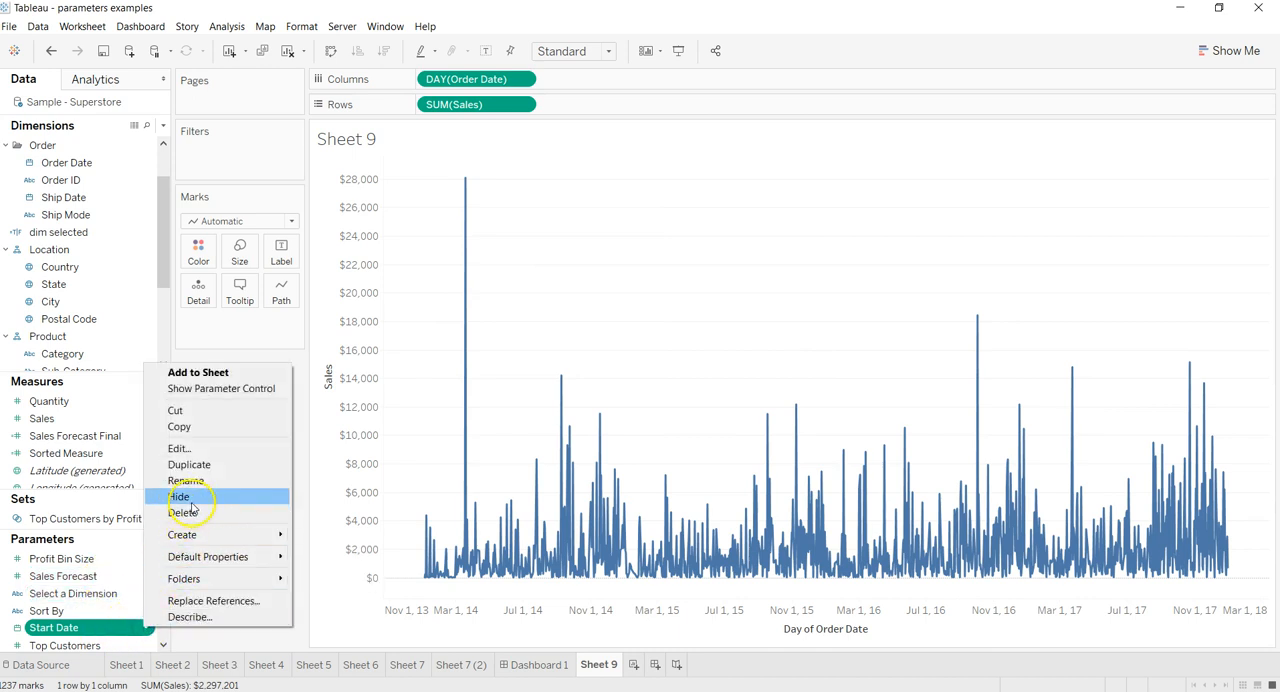
{"action": "left_click", "coordinate": [188, 464]}
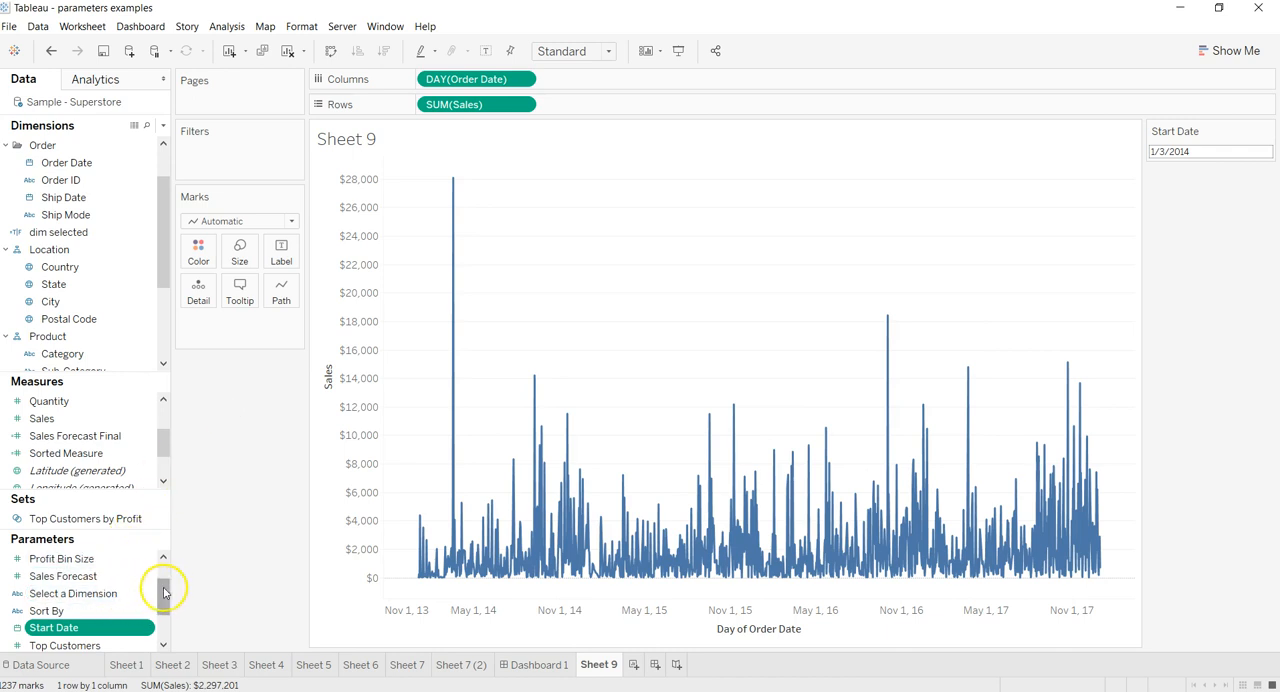
Add an End Date parameter control and set its calendar to 5/30/2014, with Start Date at 1/22/2014
{"action": "right_click", "coordinate": [52, 576]}
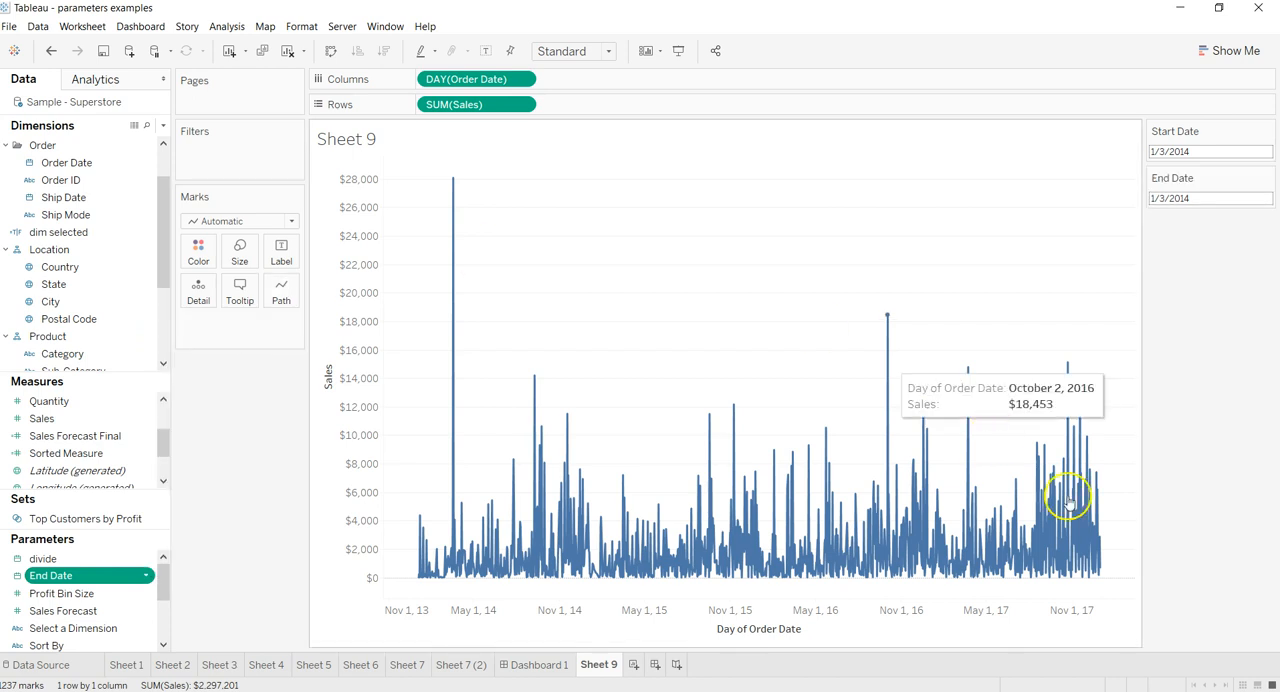
{"action": "left_click", "coordinate": [1210, 196]}
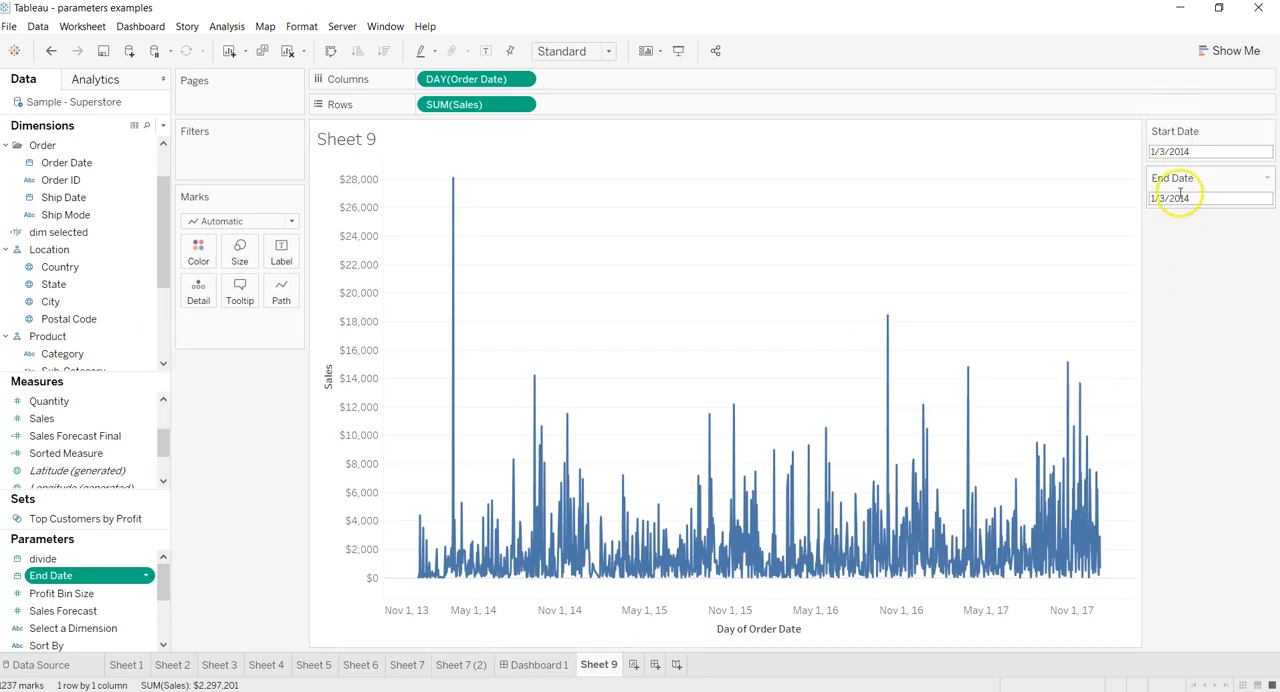
{"action": "left_click", "coordinate": [1210, 196]}
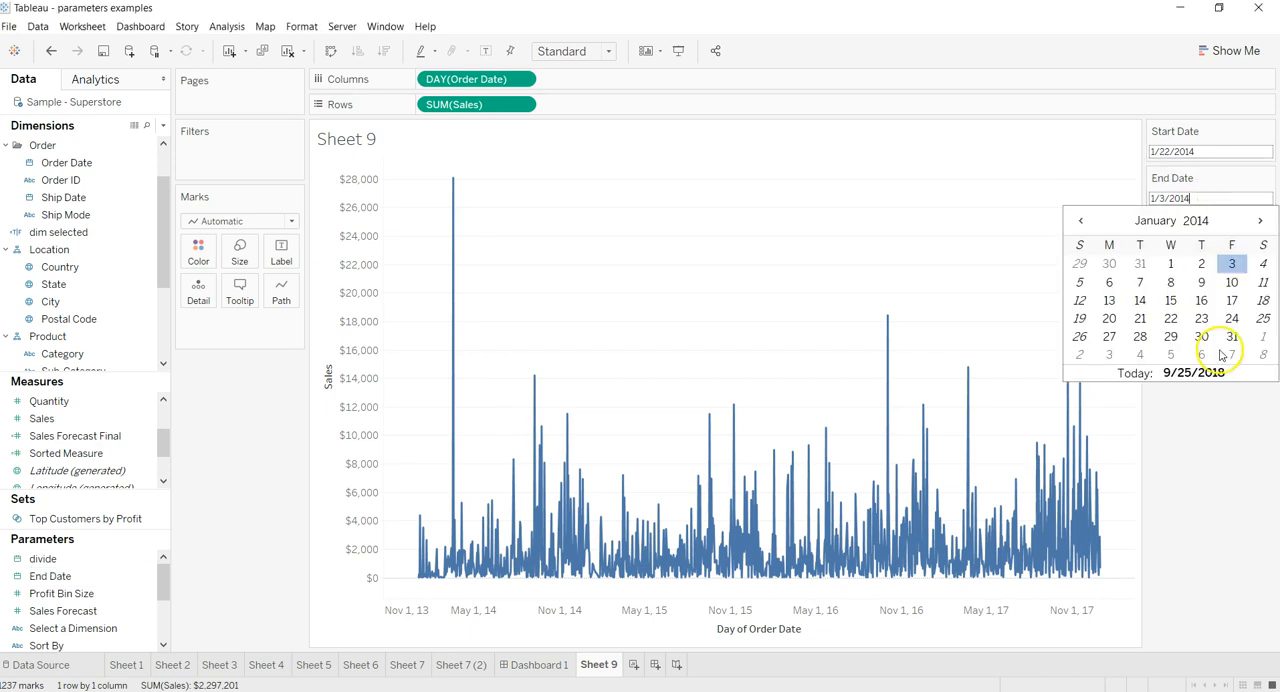
{"action": "left_click", "coordinate": [1260, 220]}
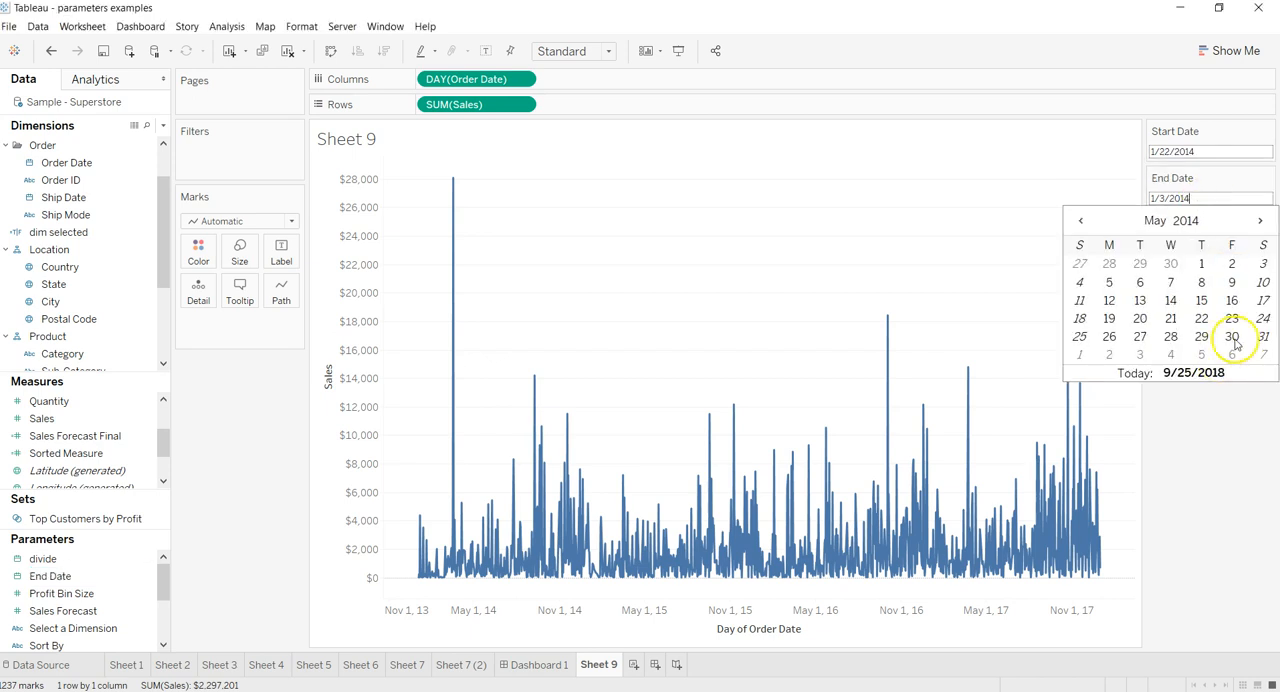
{"action": "left_click", "coordinate": [1232, 336]}
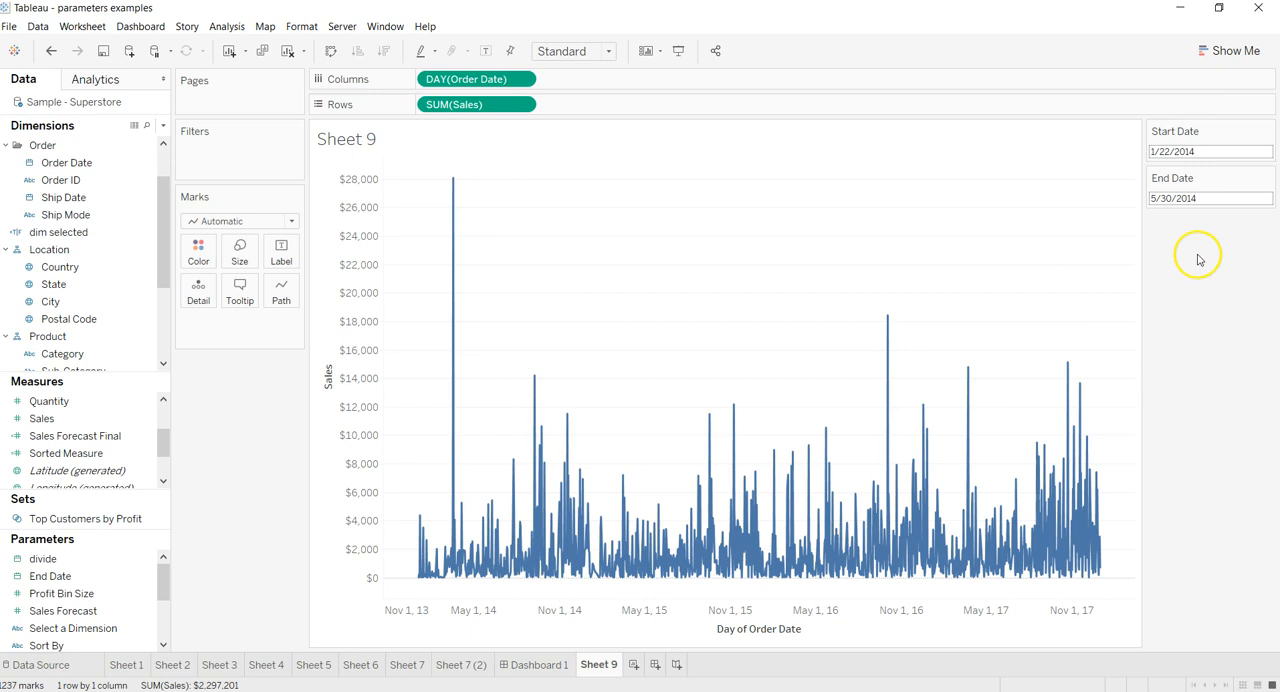
{"action": "left_click", "coordinate": [1210, 198]}
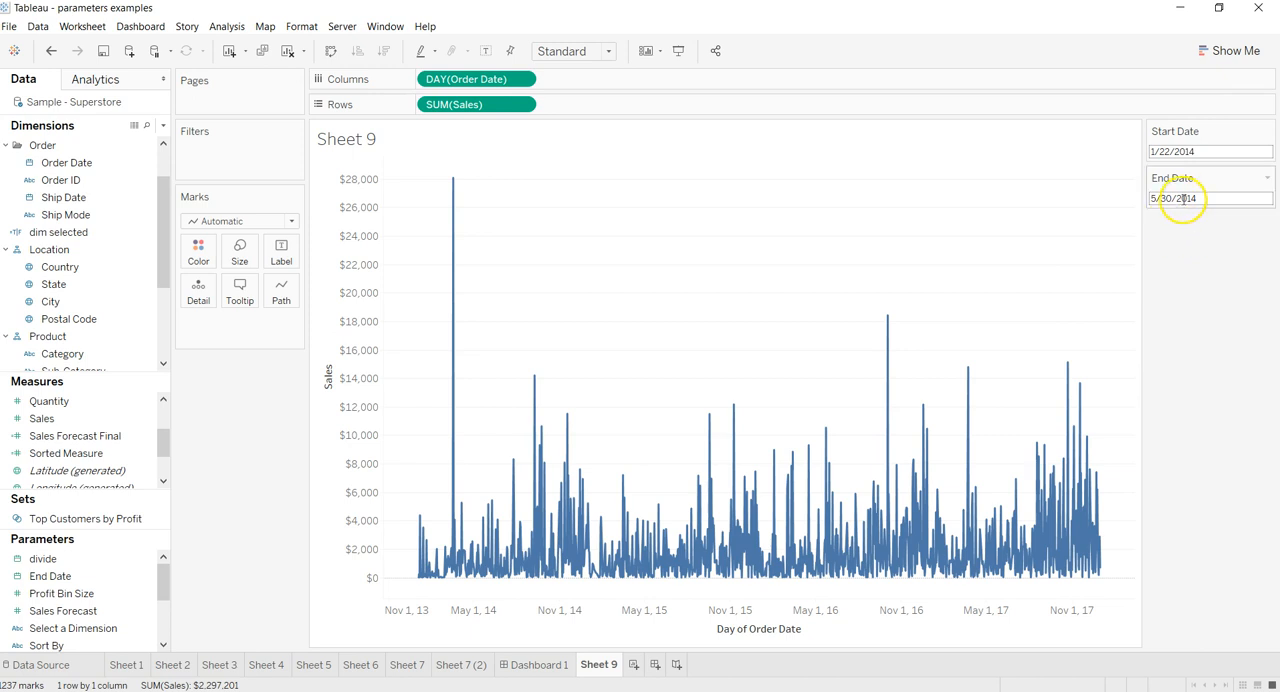
{"action": "mouse_move", "coordinate": [268, 366]}
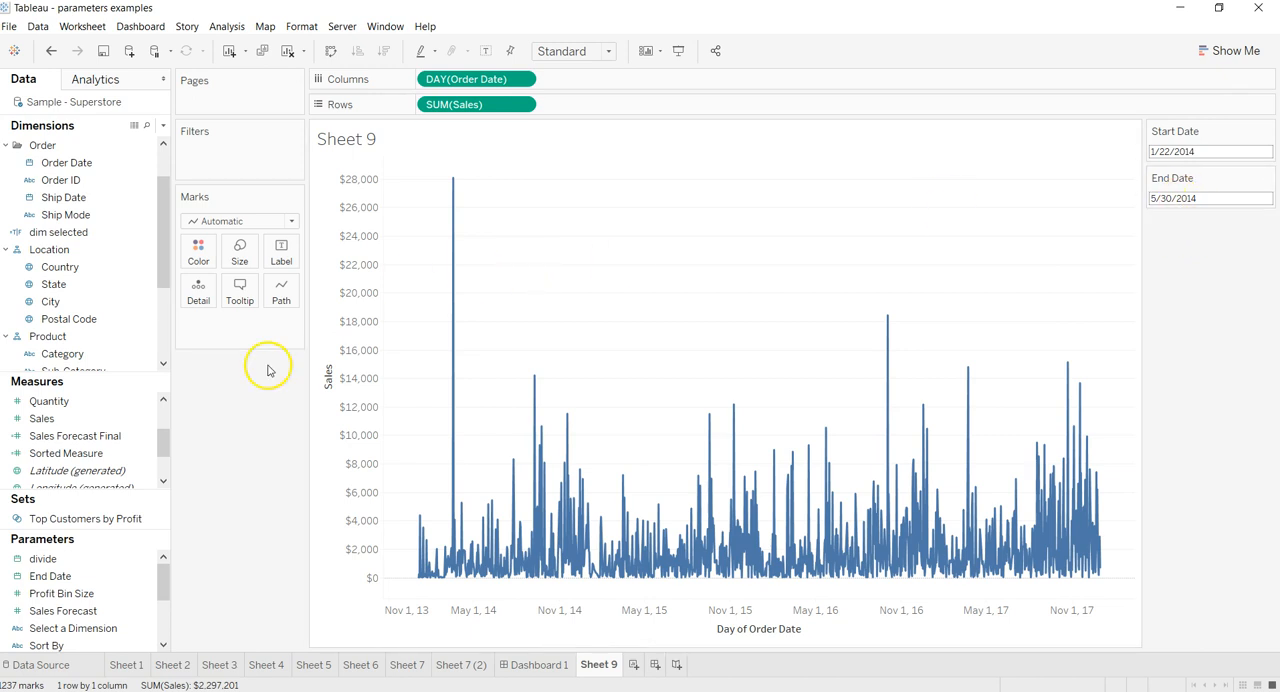
{"action": "mouse_move", "coordinate": [286, 490]}
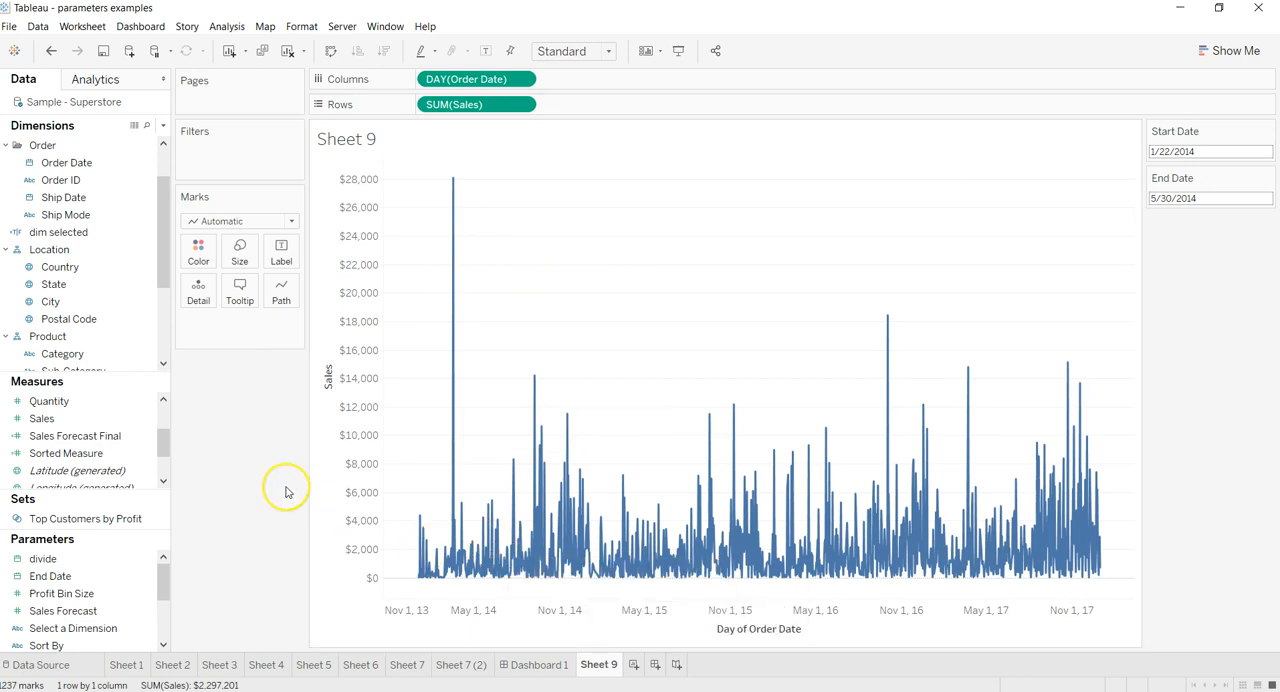
{"action": "mouse_move", "coordinate": [284, 492]}
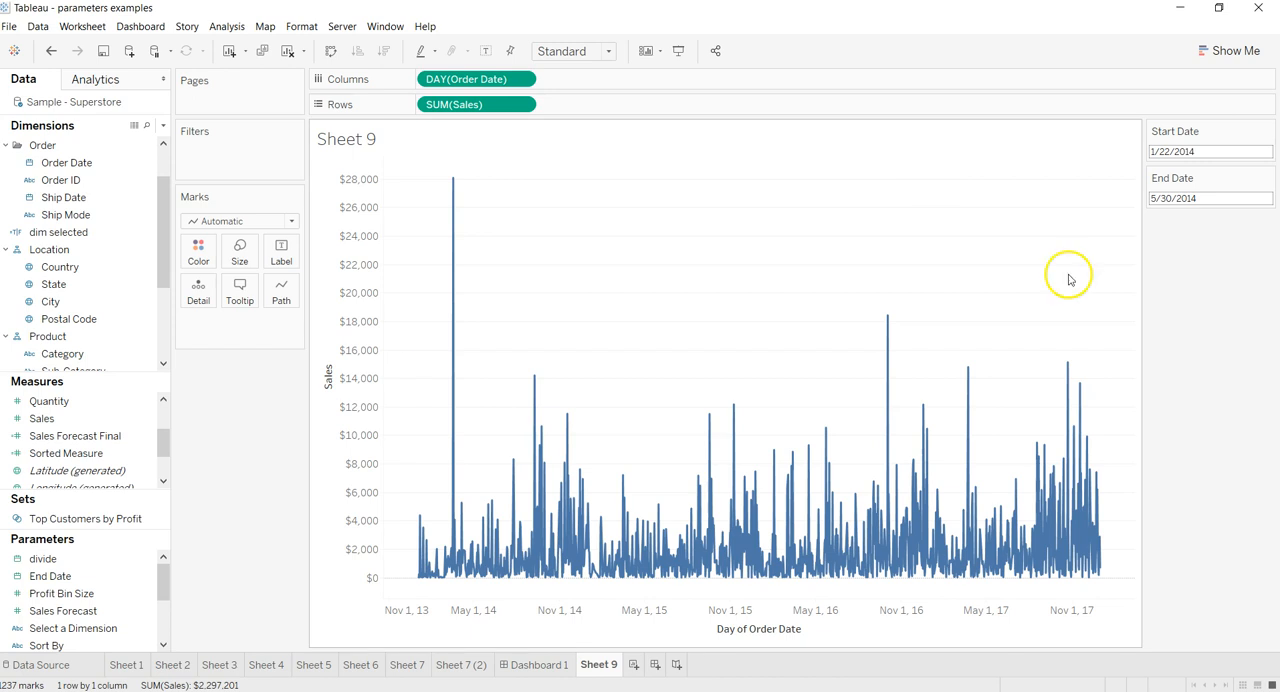
{"action": "mouse_move", "coordinate": [596, 408]}
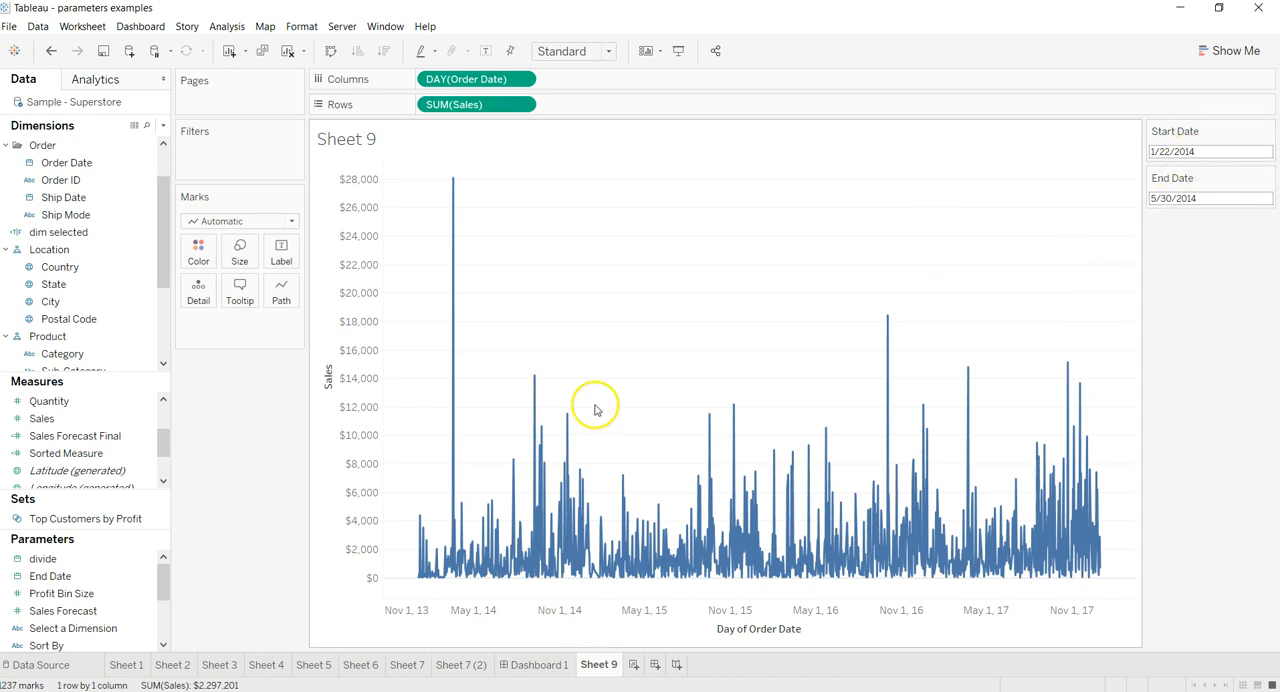
{"action": "mouse_move", "coordinate": [264, 464]}
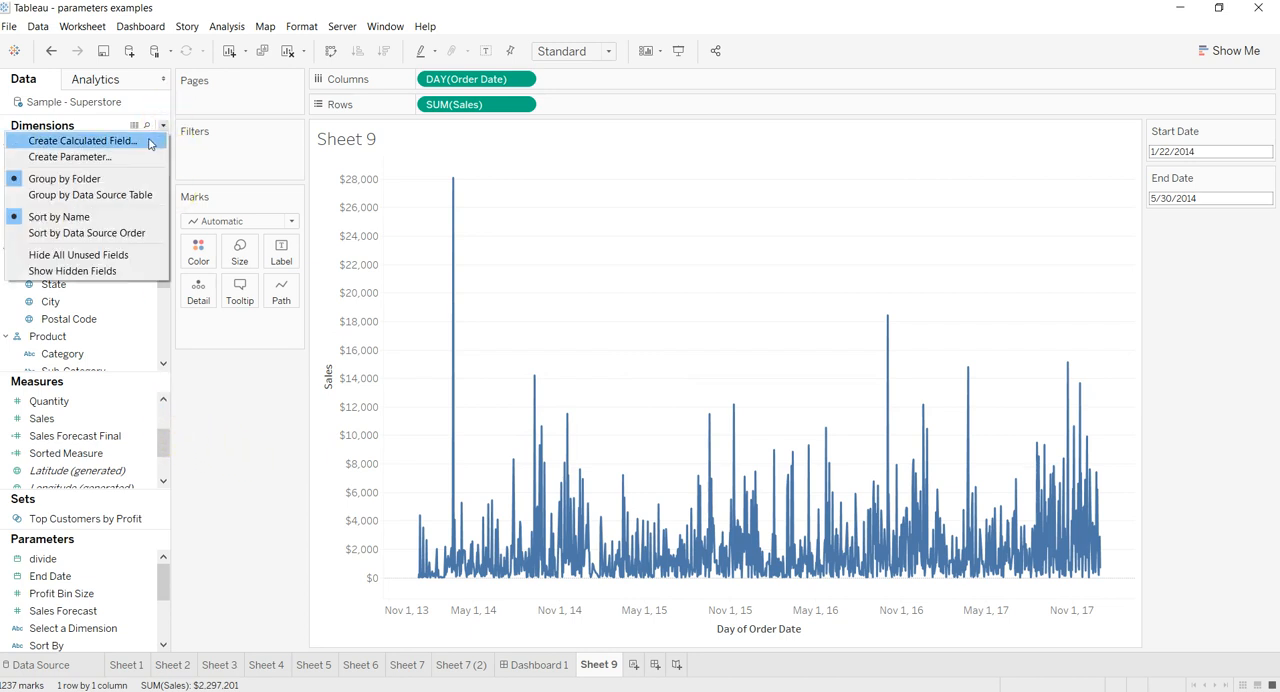
Start the Selected Date Range calculated field with [Order Date] >= [Start Date]
{"action": "left_click", "coordinate": [82, 140]}
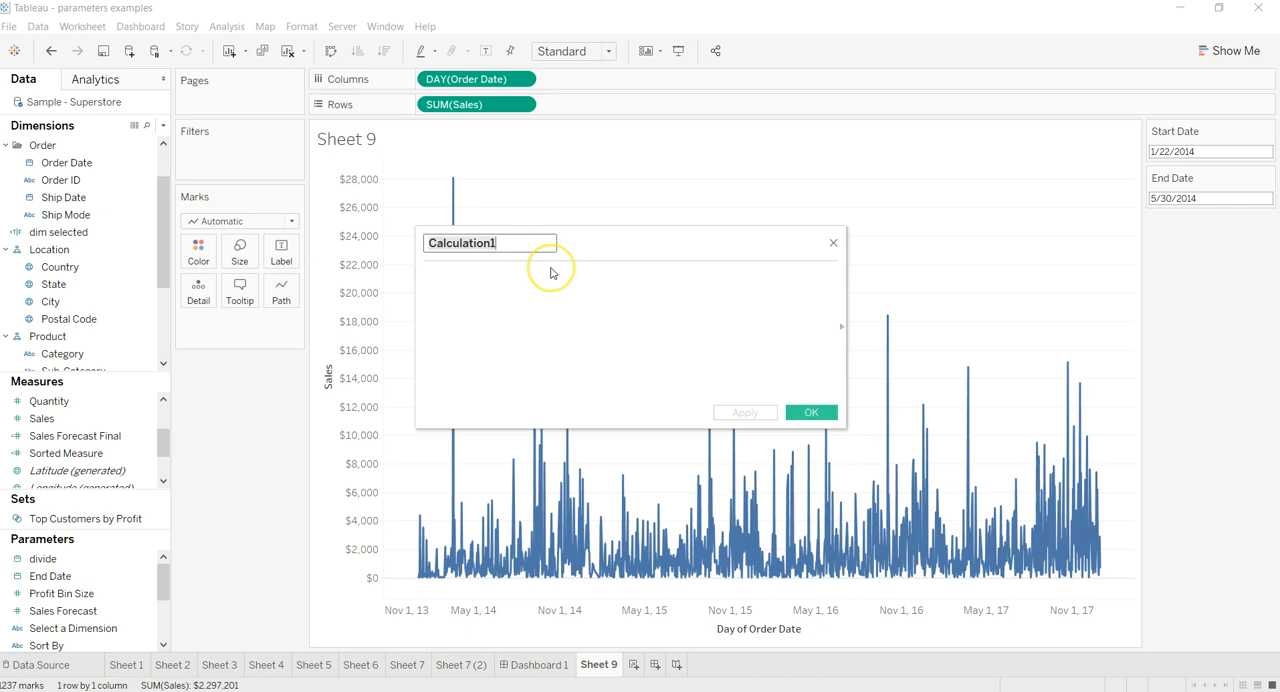
{"action": "type", "text": "Date"}
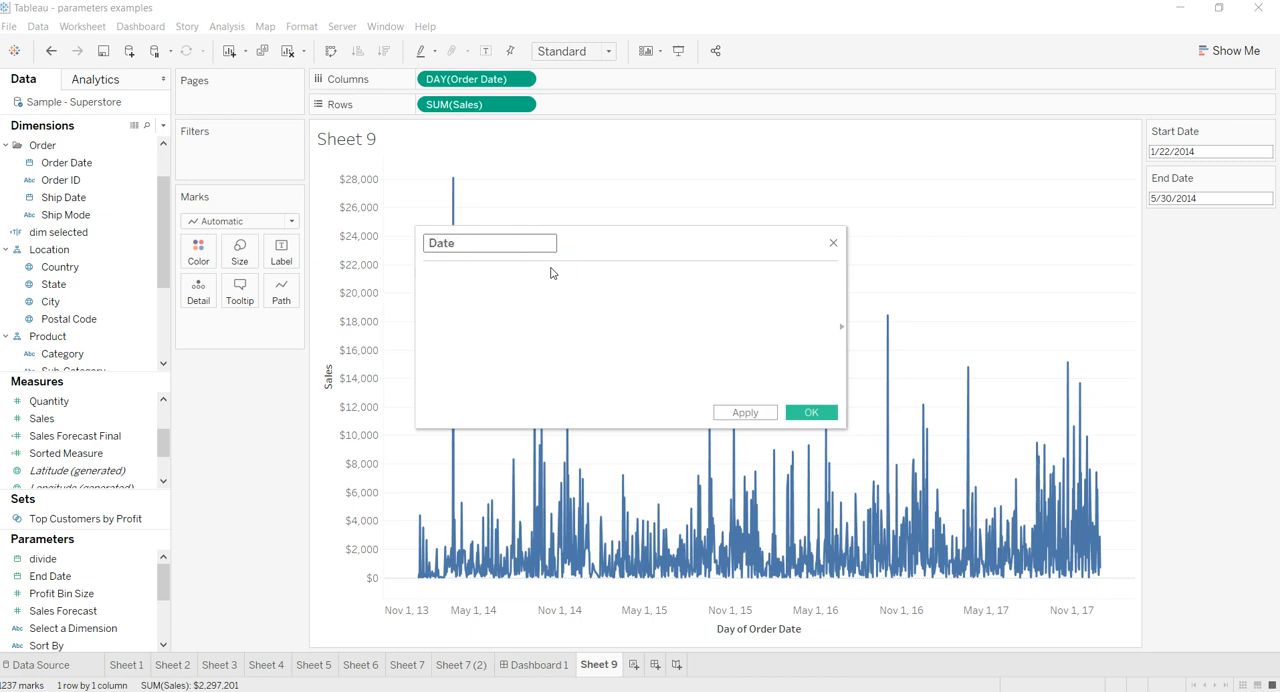
{"action": "type", "text": "Selected"}
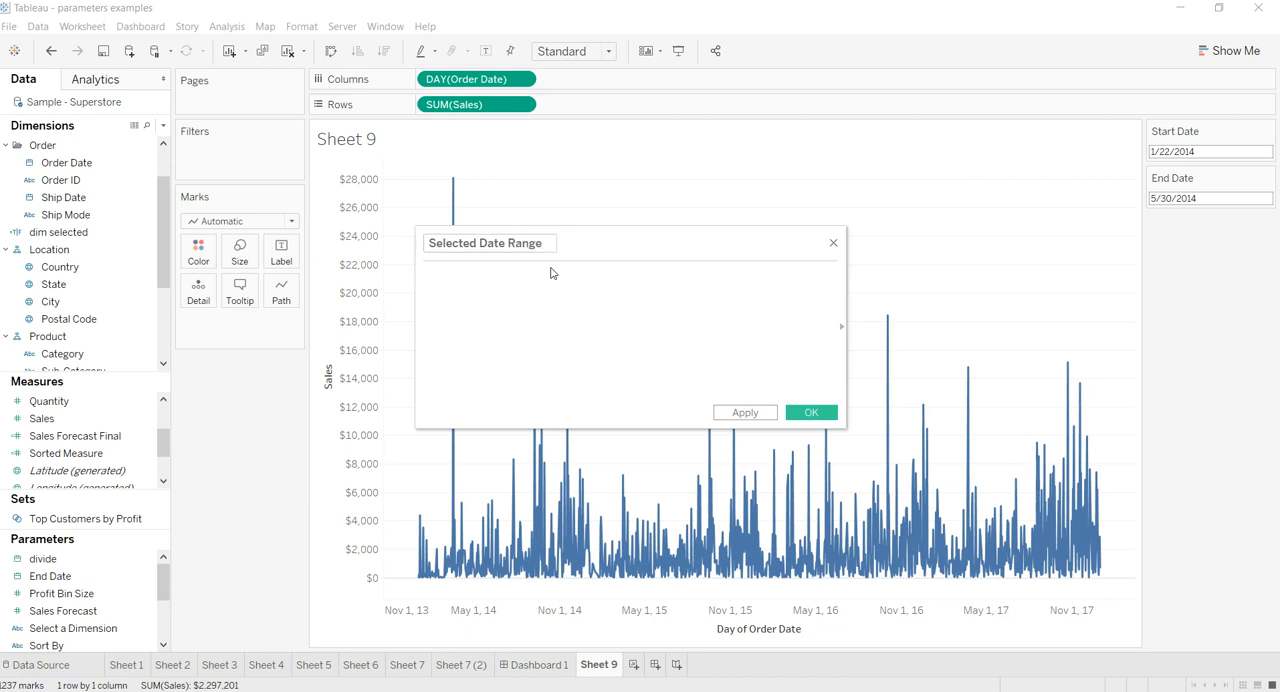
{"action": "type", "text": "or"}
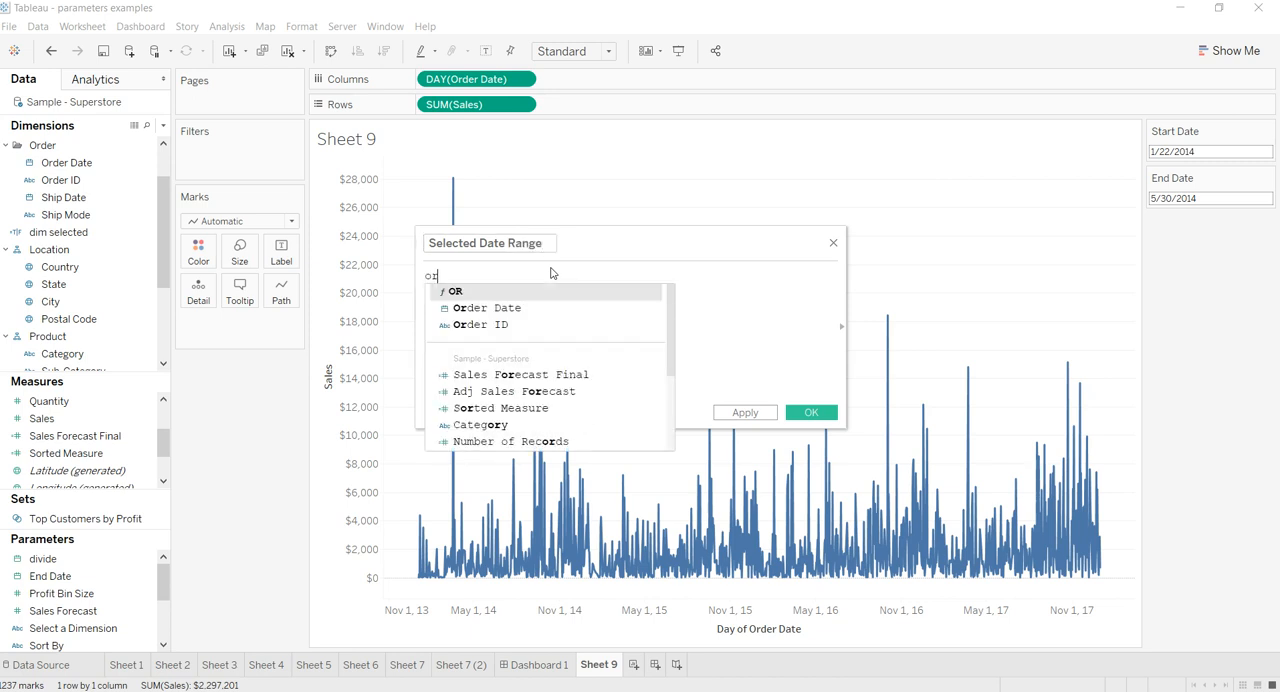
{"action": "left_click", "coordinate": [486, 308]}
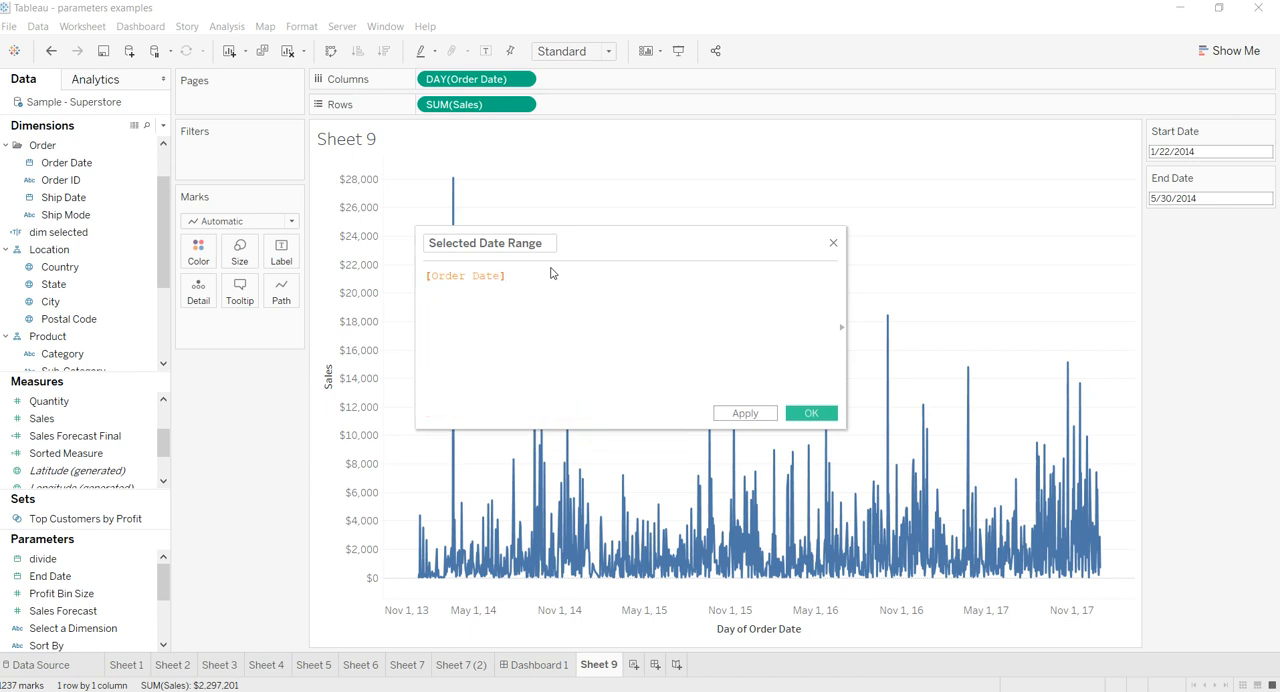
{"action": "type", "text": ">="}
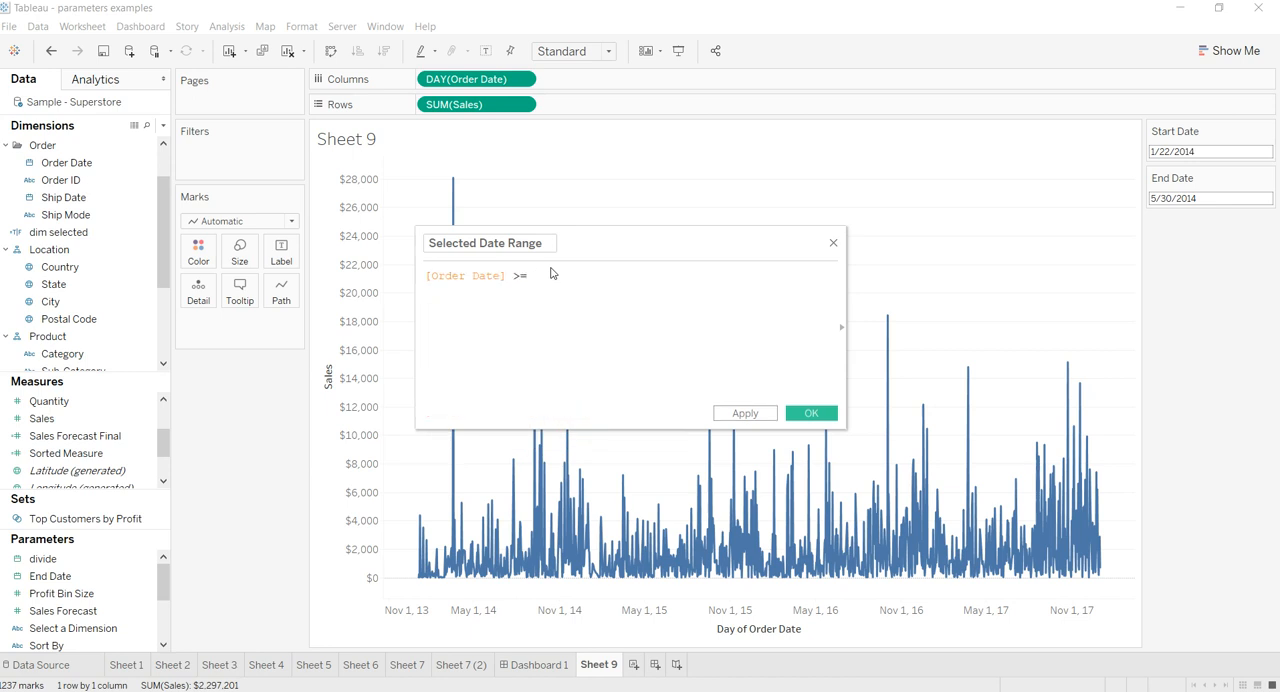
{"action": "type", "text": "[Start Date]"}
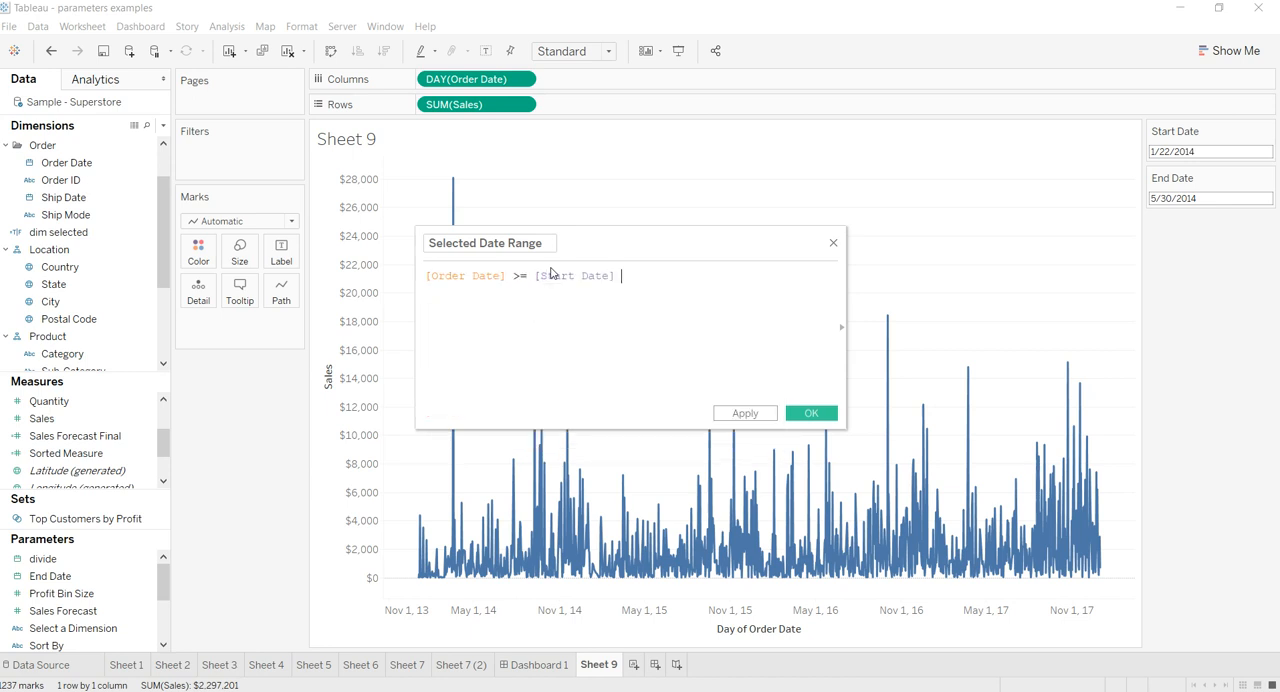
Complete the formula with AND [Order Date] <= [End Date] and save the calculation
{"action": "type", "text": "AND"}
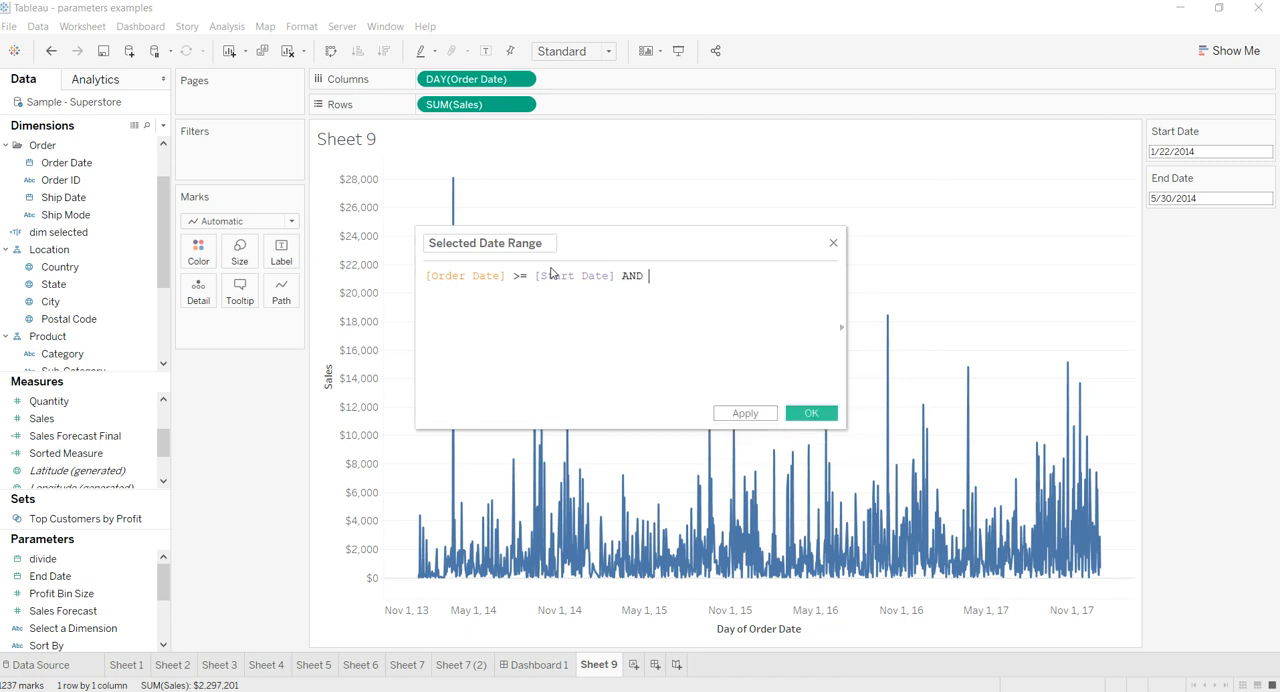
{"action": "type", "text": "or"}
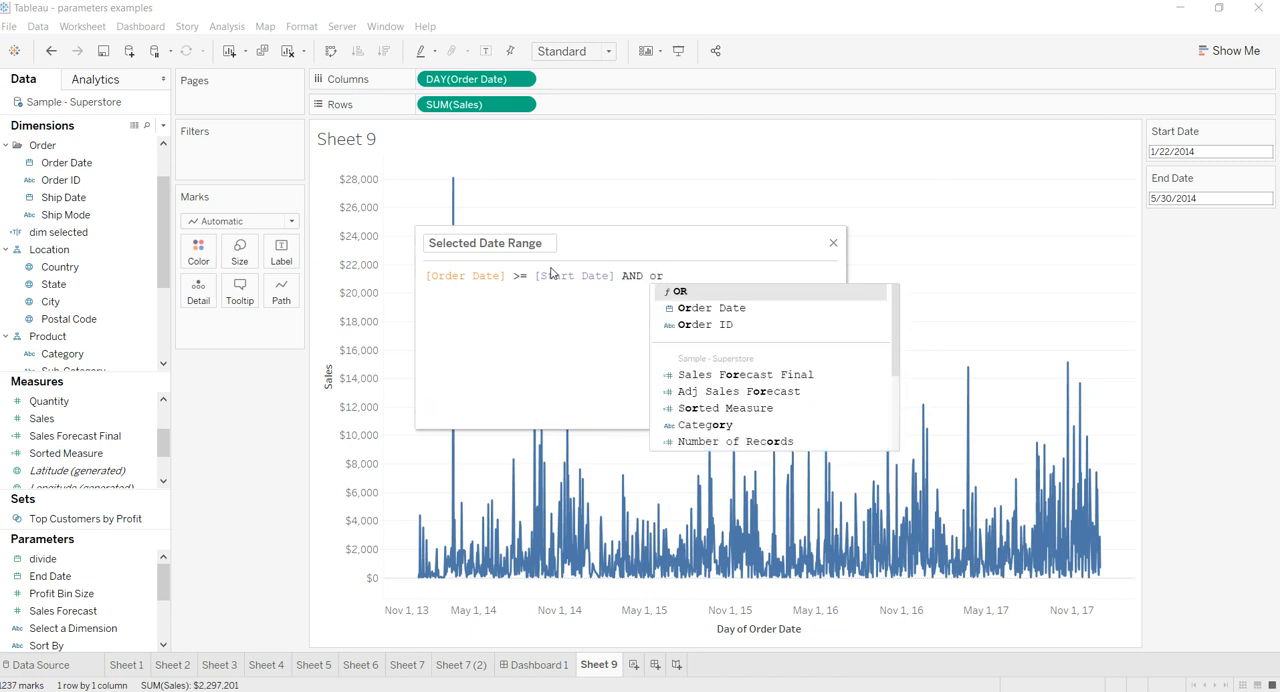
{"action": "type", "text": "[Order Date] <="}
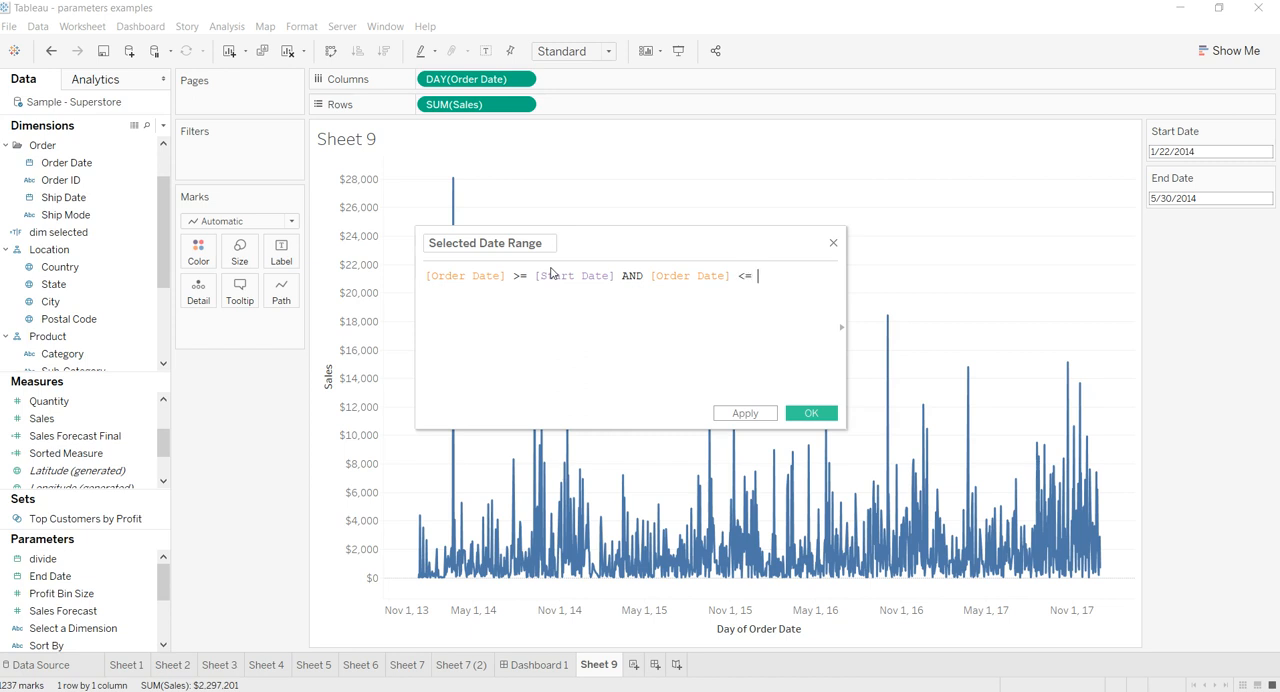
{"action": "type", "text": "[End Date]"}
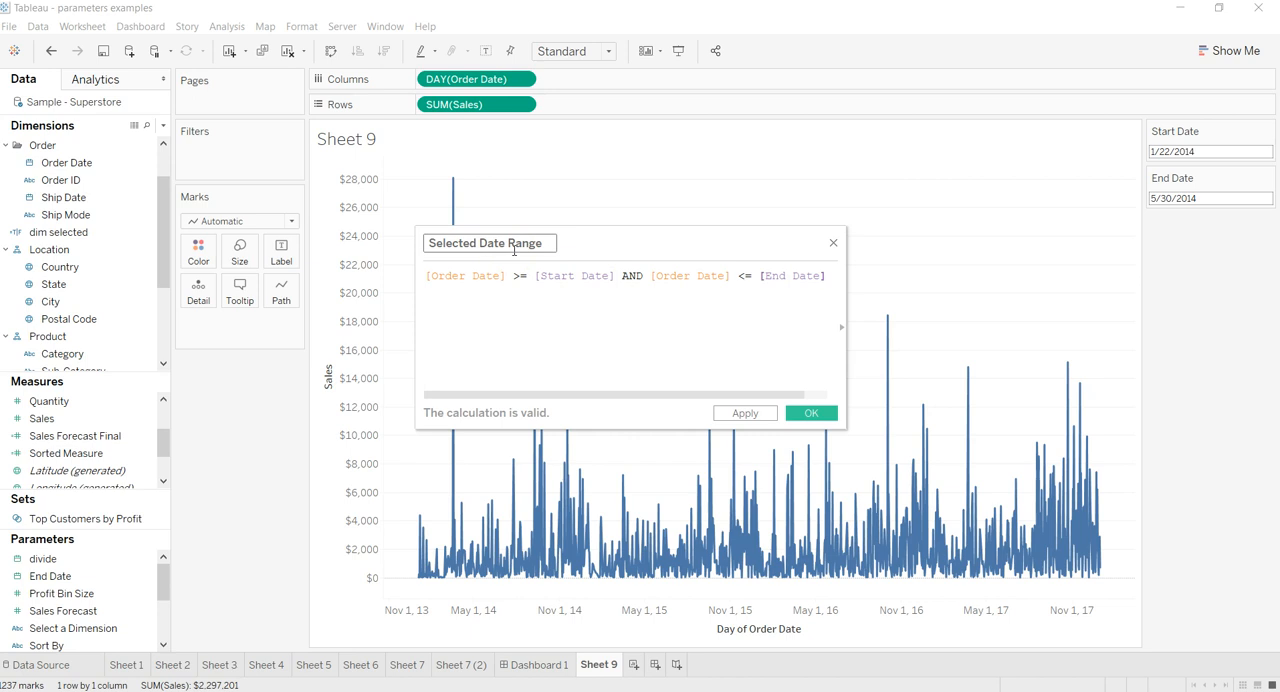
{"action": "left_click", "coordinate": [744, 414]}
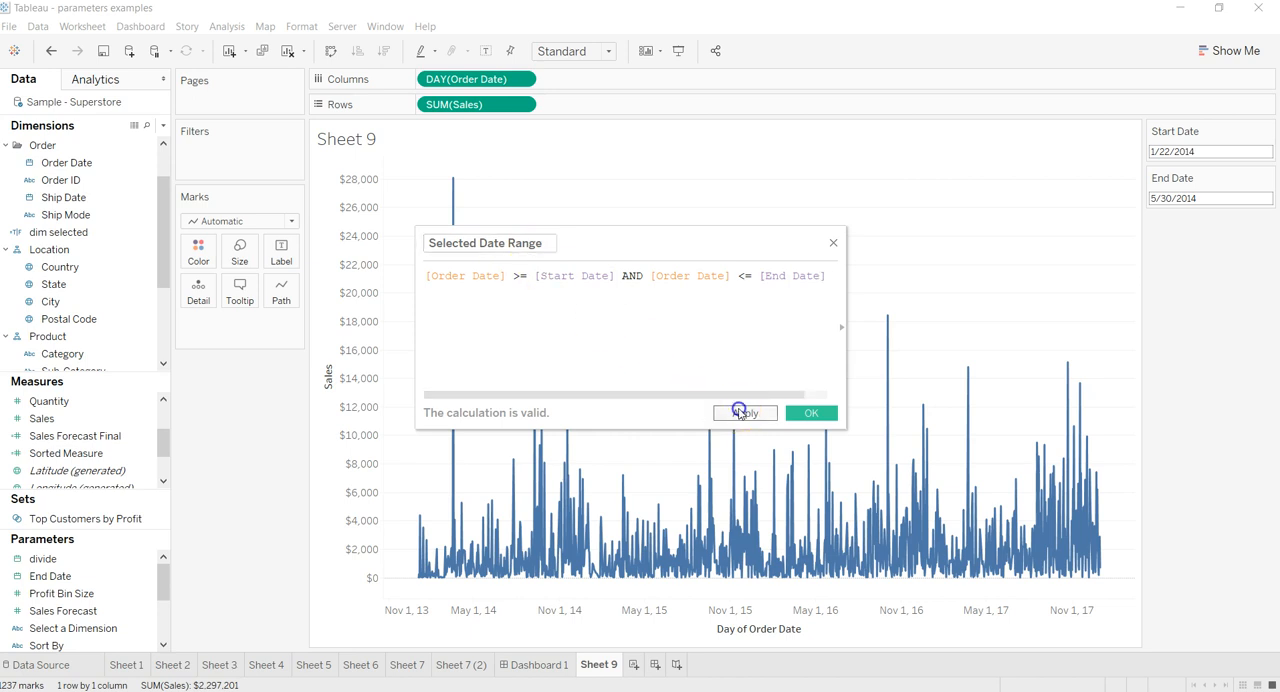
{"action": "left_click", "coordinate": [812, 412]}
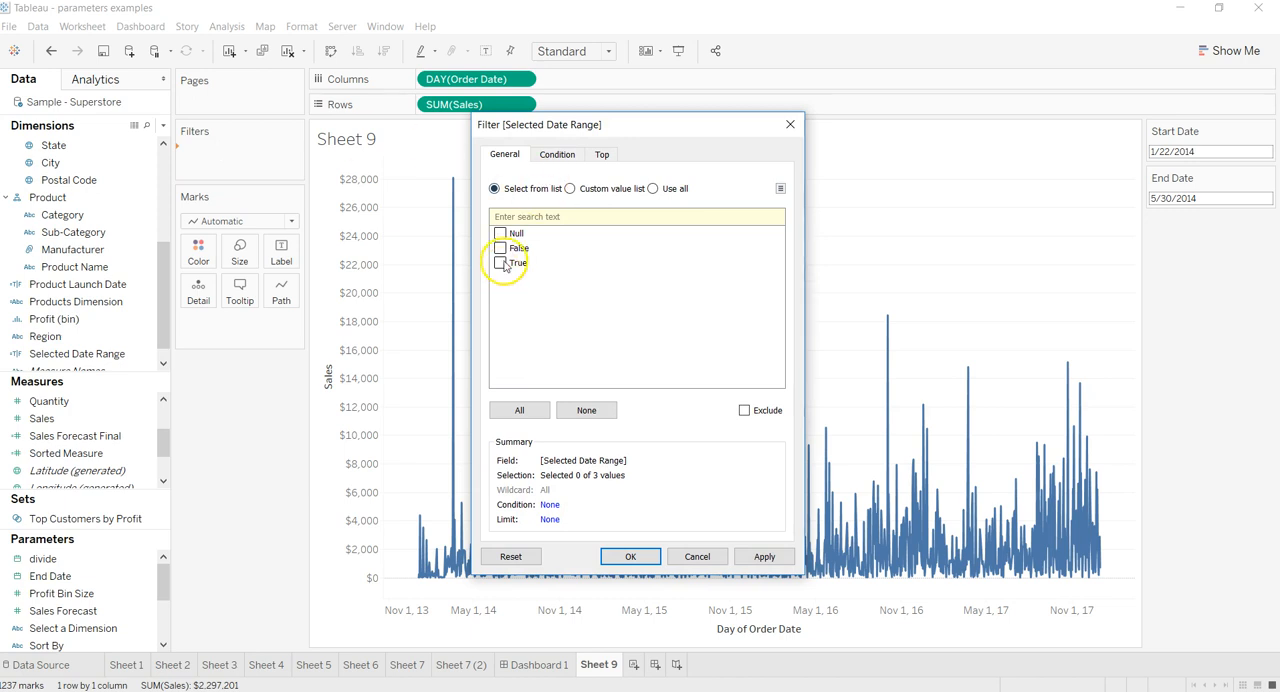
Filter Sheet 9 to Selected Date Range True only
{"action": "left_click", "coordinate": [500, 262]}
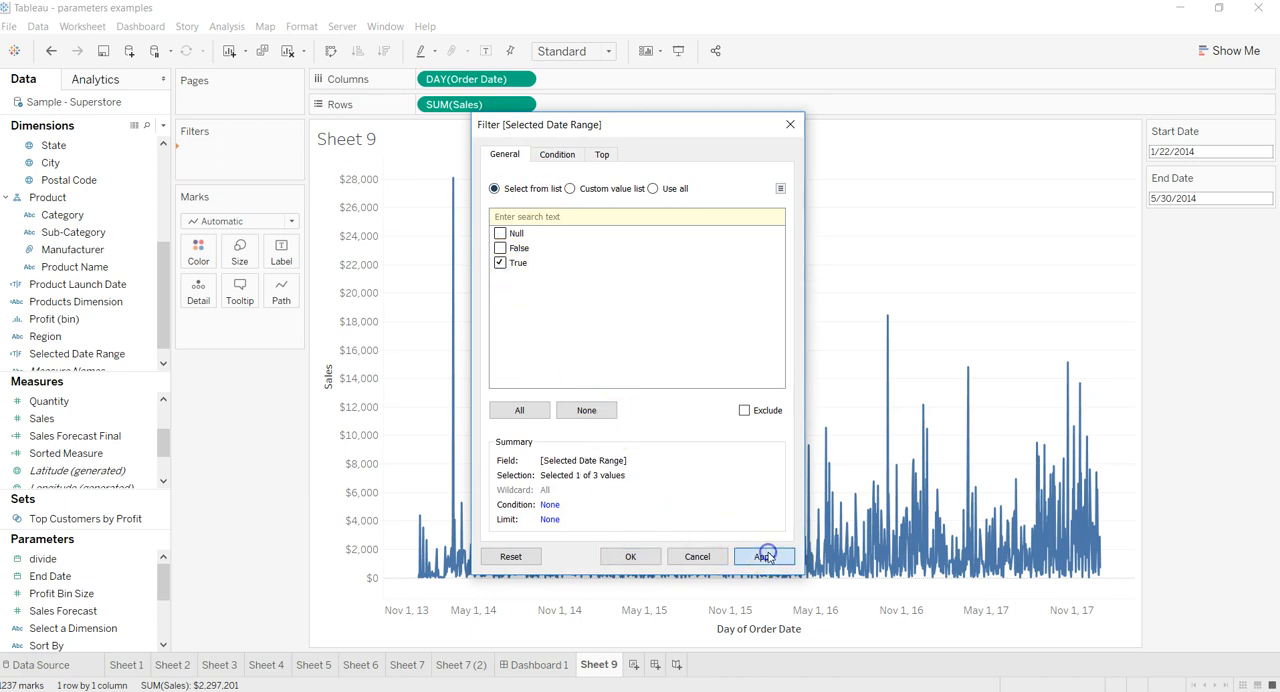
{"action": "left_click", "coordinate": [764, 556]}
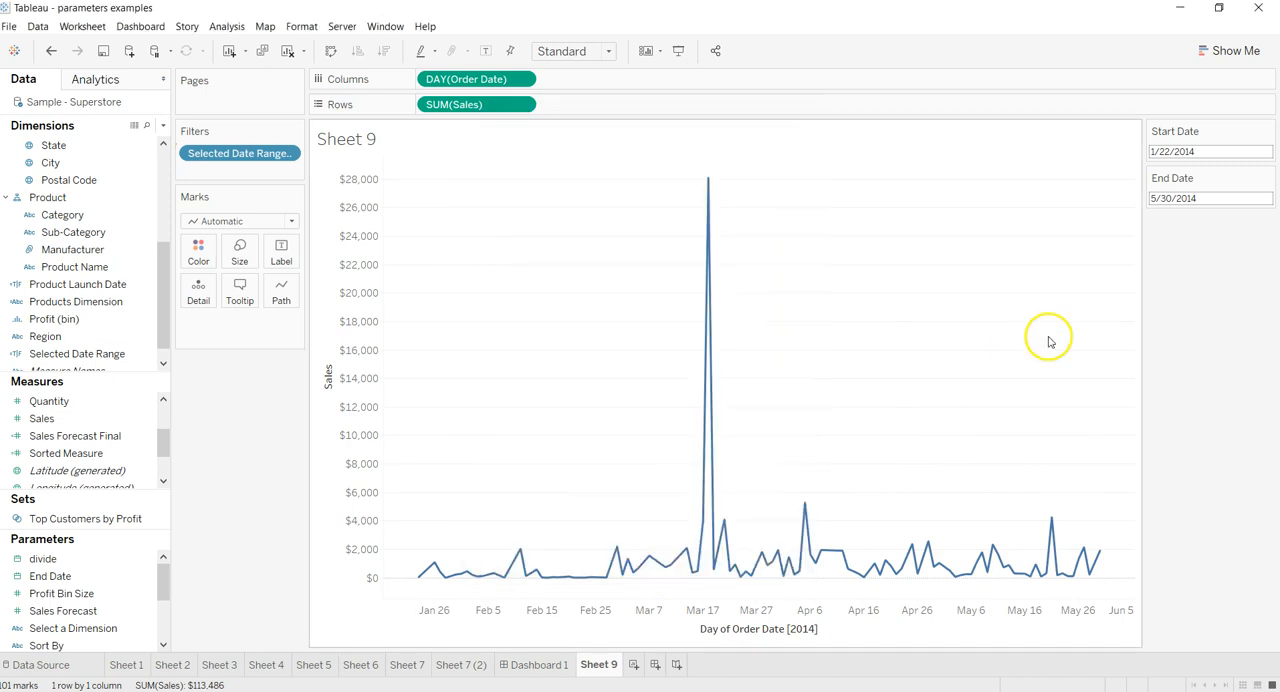
{"action": "mouse_move", "coordinate": [420, 584]}
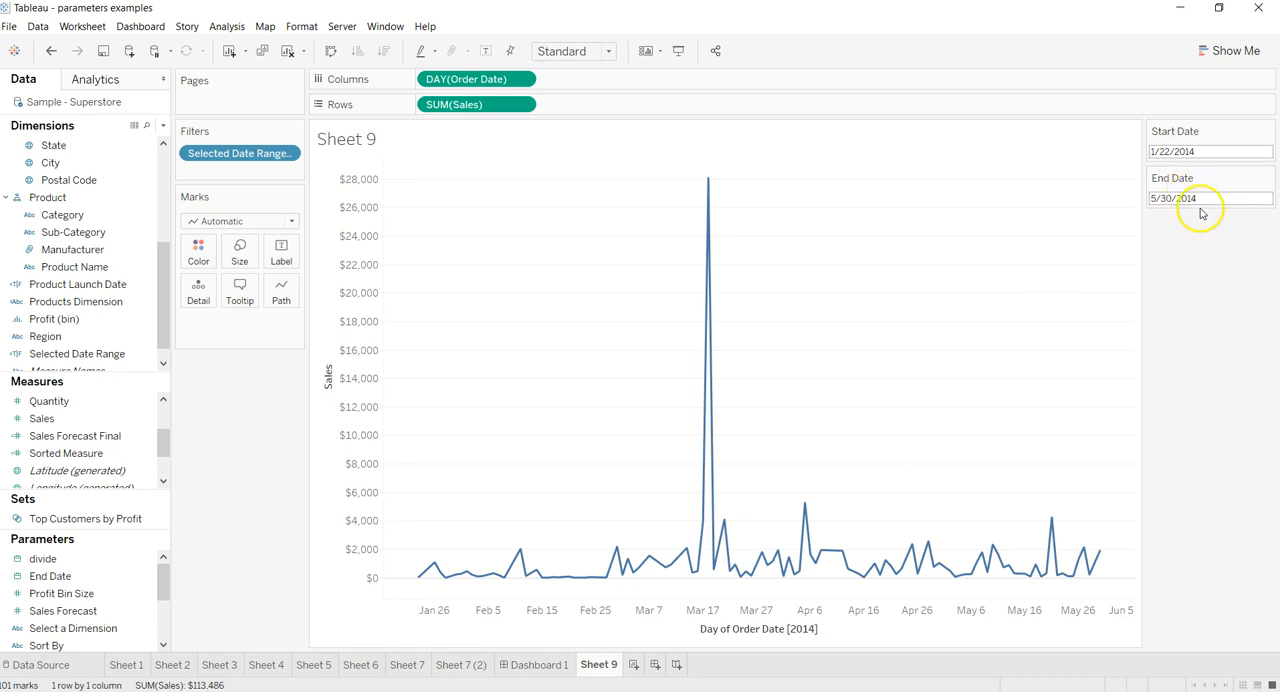
{"action": "mouse_move", "coordinate": [1100, 556]}
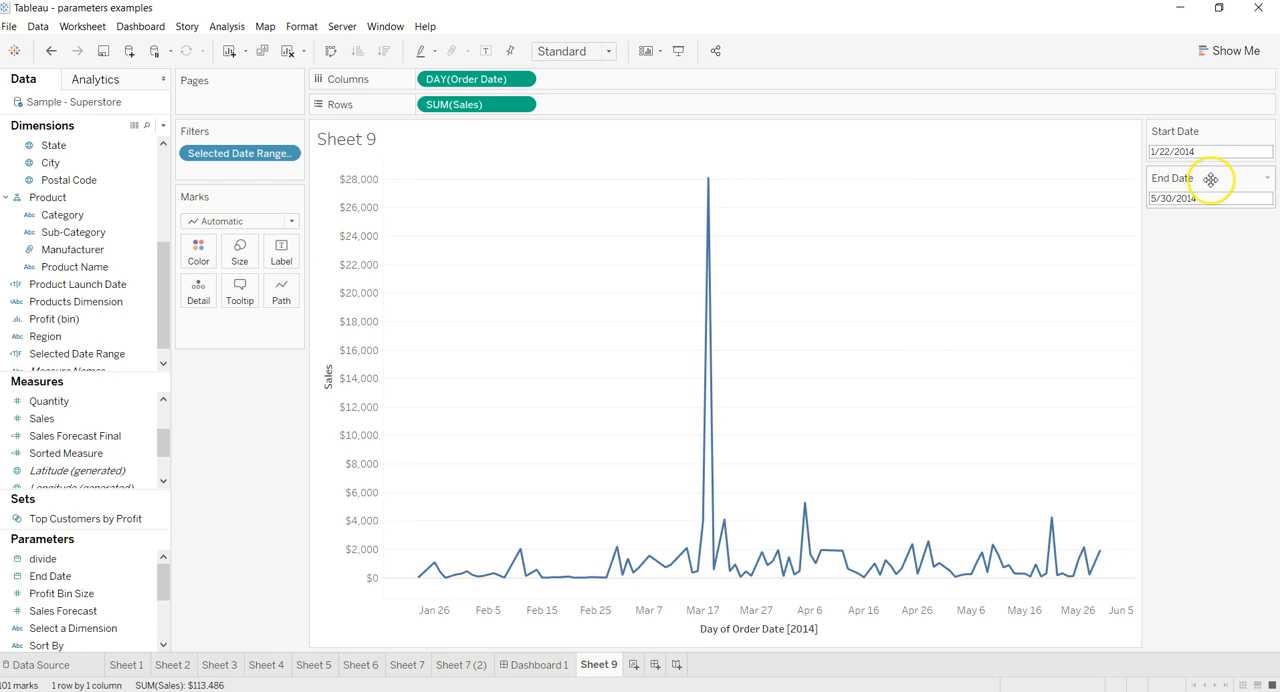
Set the parameter calendars to Start Date 5/1/2014 and End Date 5/30/2015
{"action": "left_click", "coordinate": [1204, 198]}
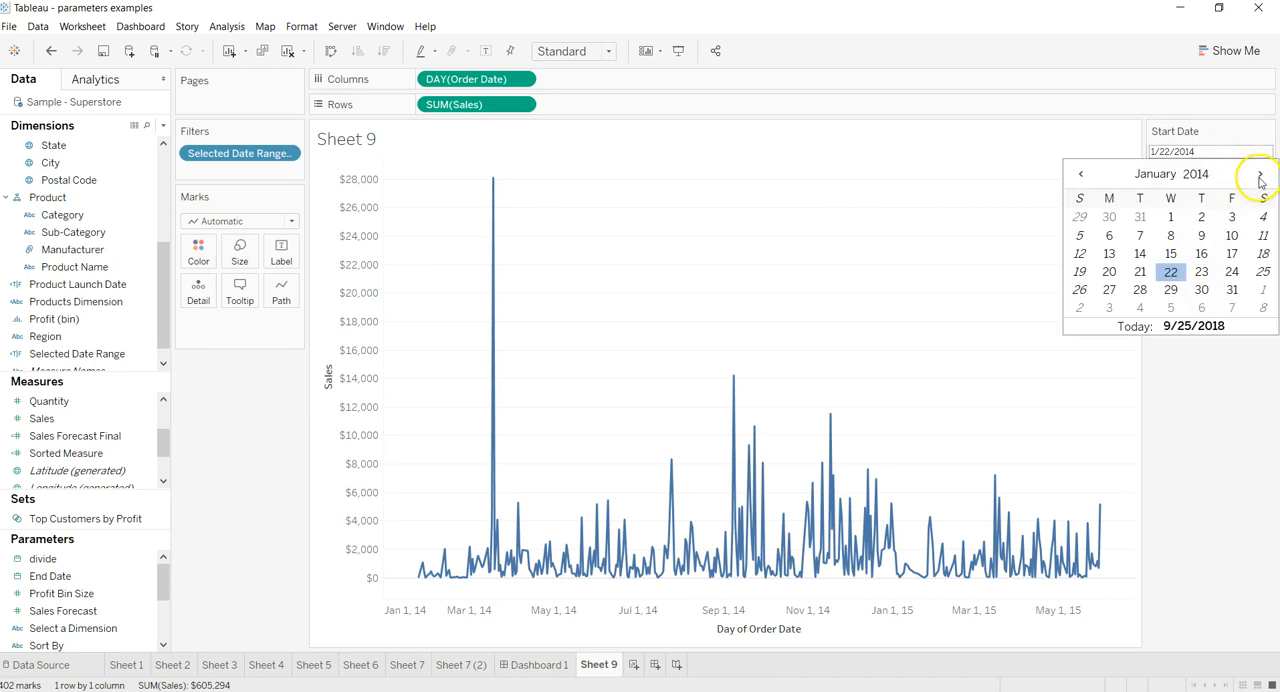
{"action": "left_click", "coordinate": [1260, 172]}
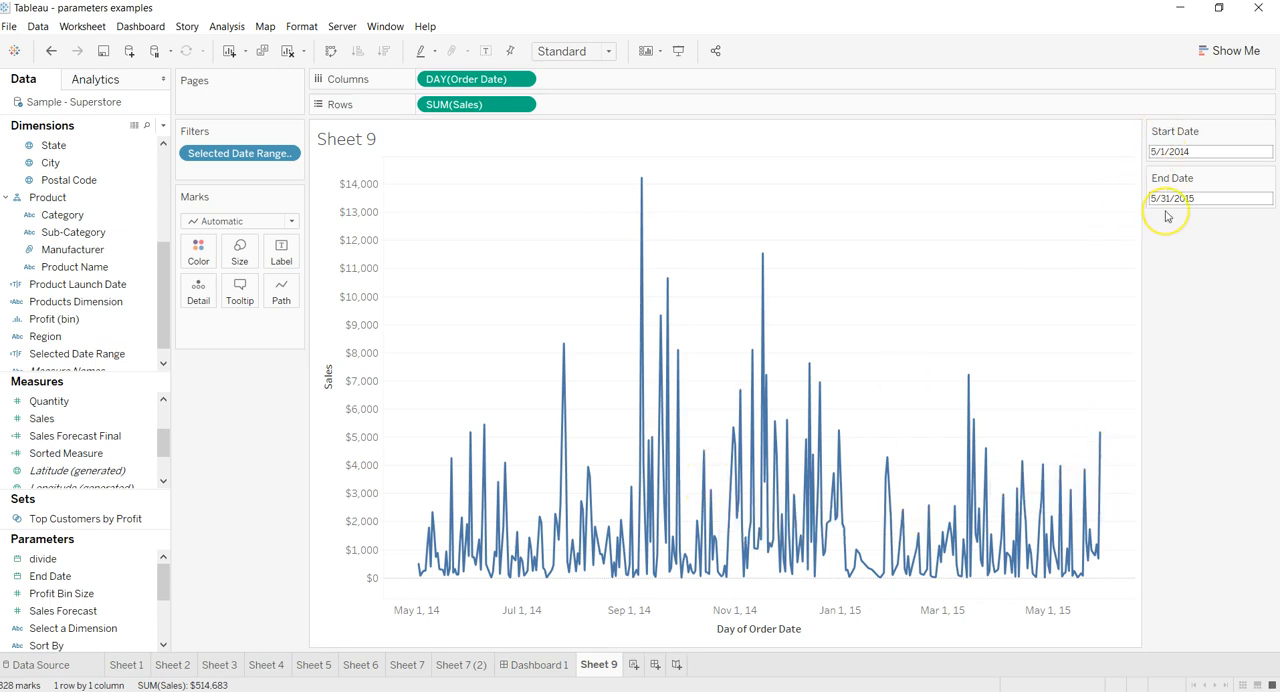
{"action": "mouse_move", "coordinate": [690, 588]}
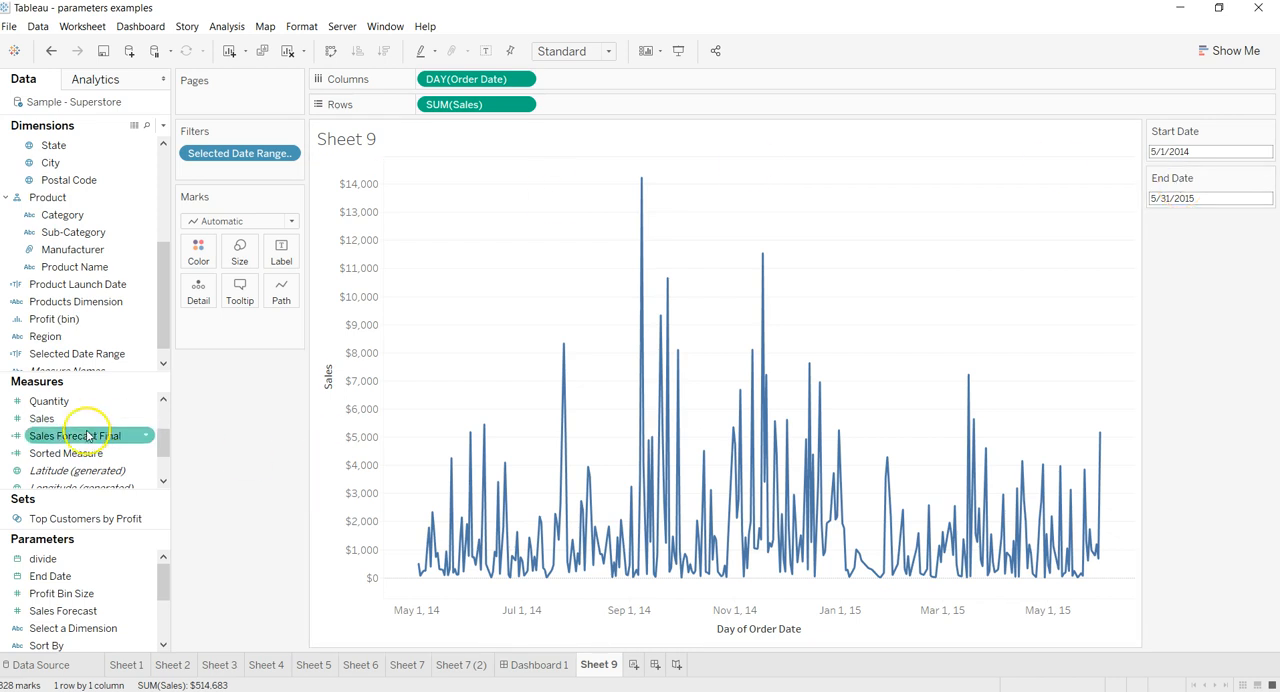
{"action": "left_click", "coordinate": [76, 352]}
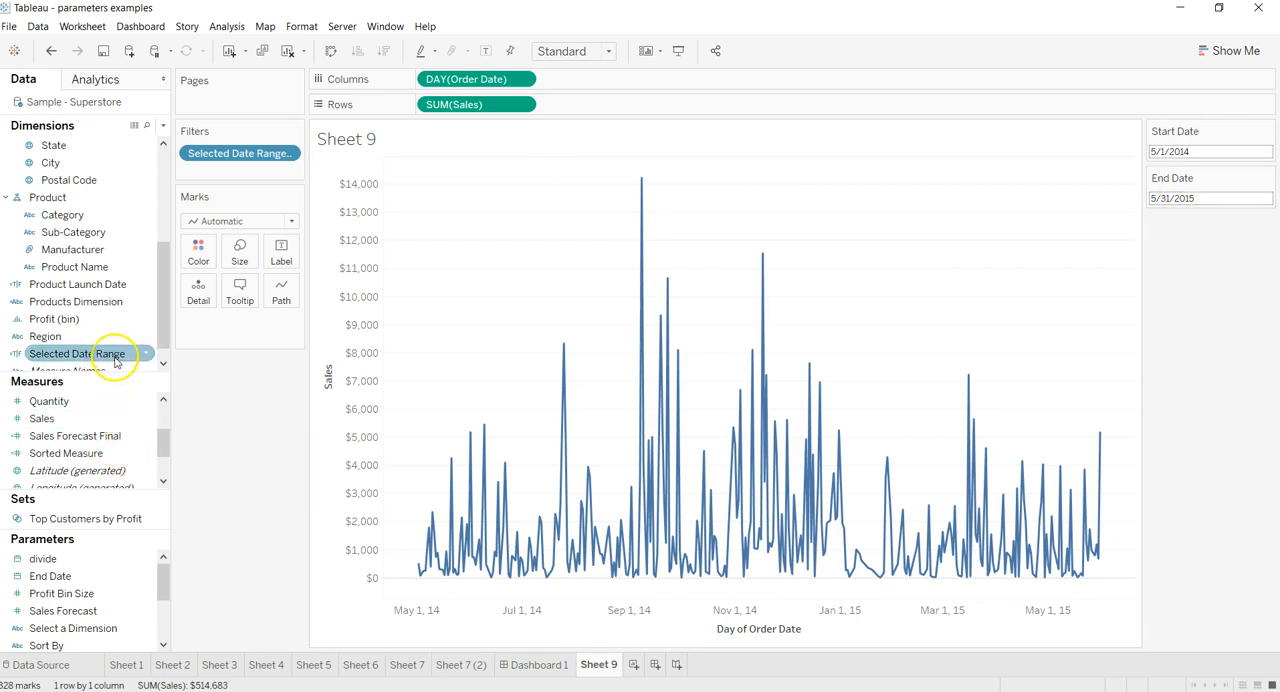